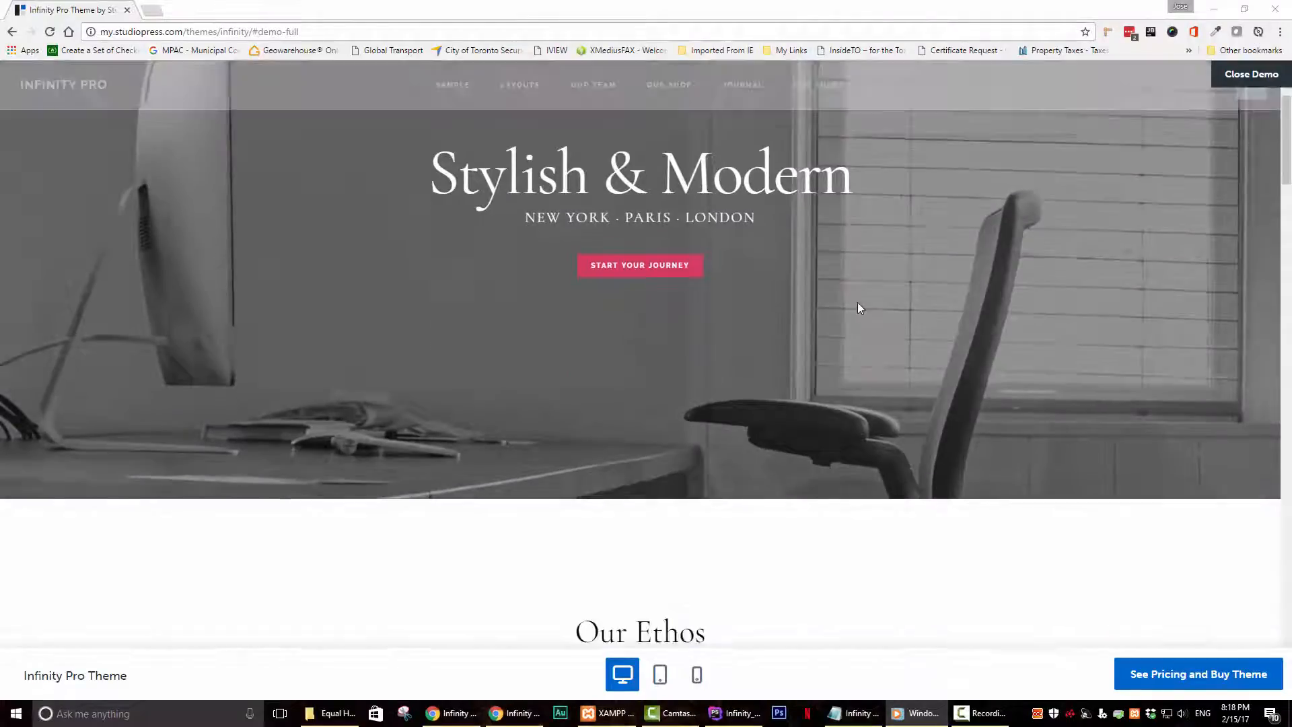
Scroll the local Infinity Pro front page down to its uneven Features boxes
scroll(down, 3)
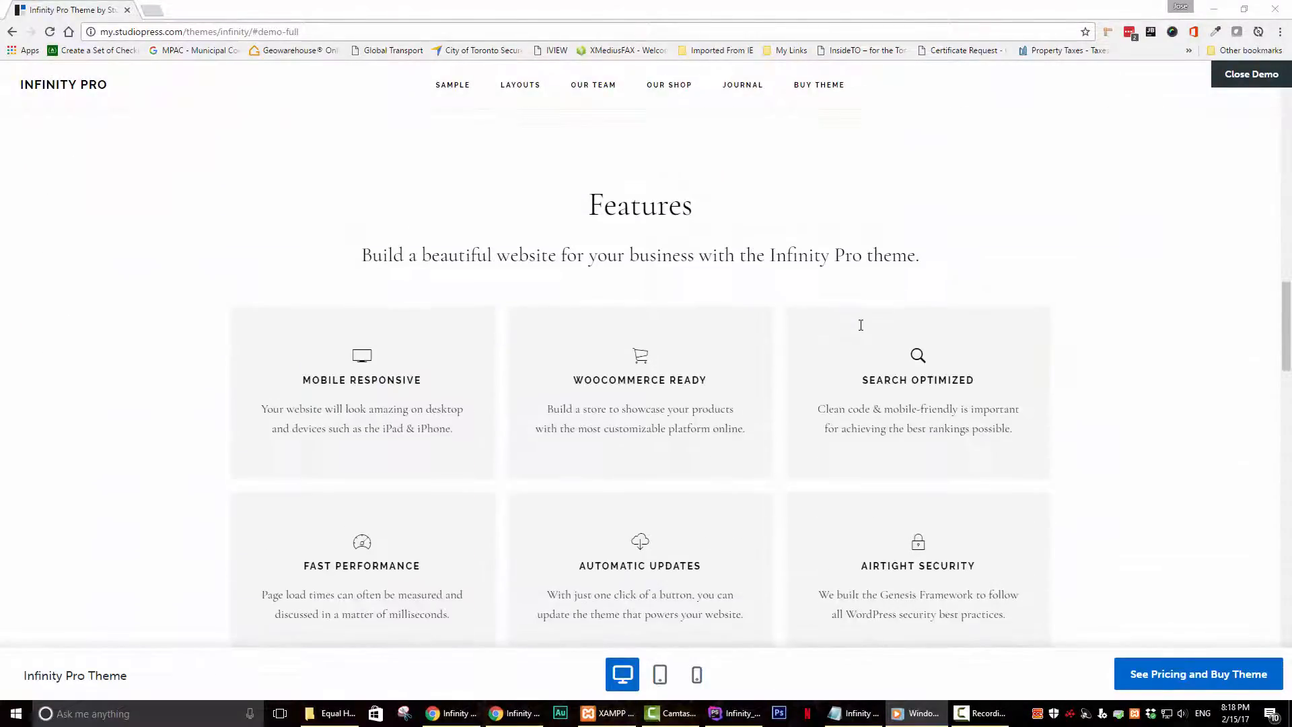
scroll(down, 3)
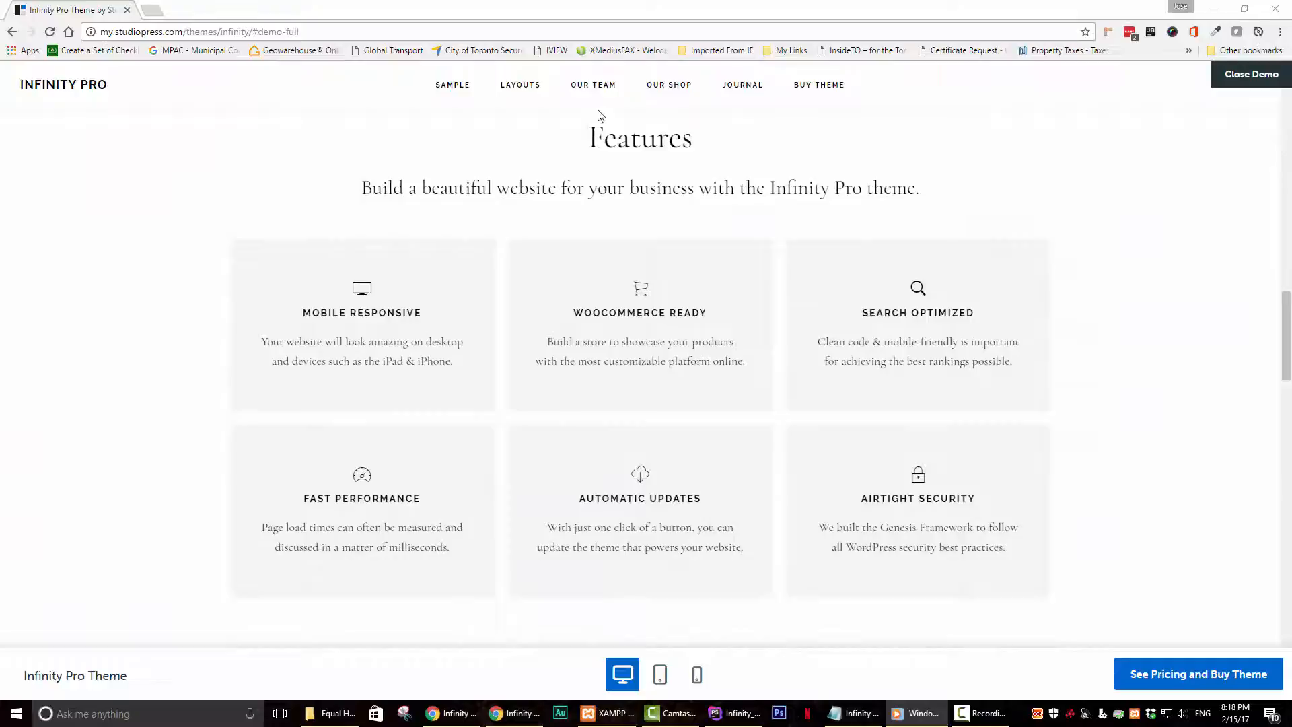
mouse_move(643, 163)
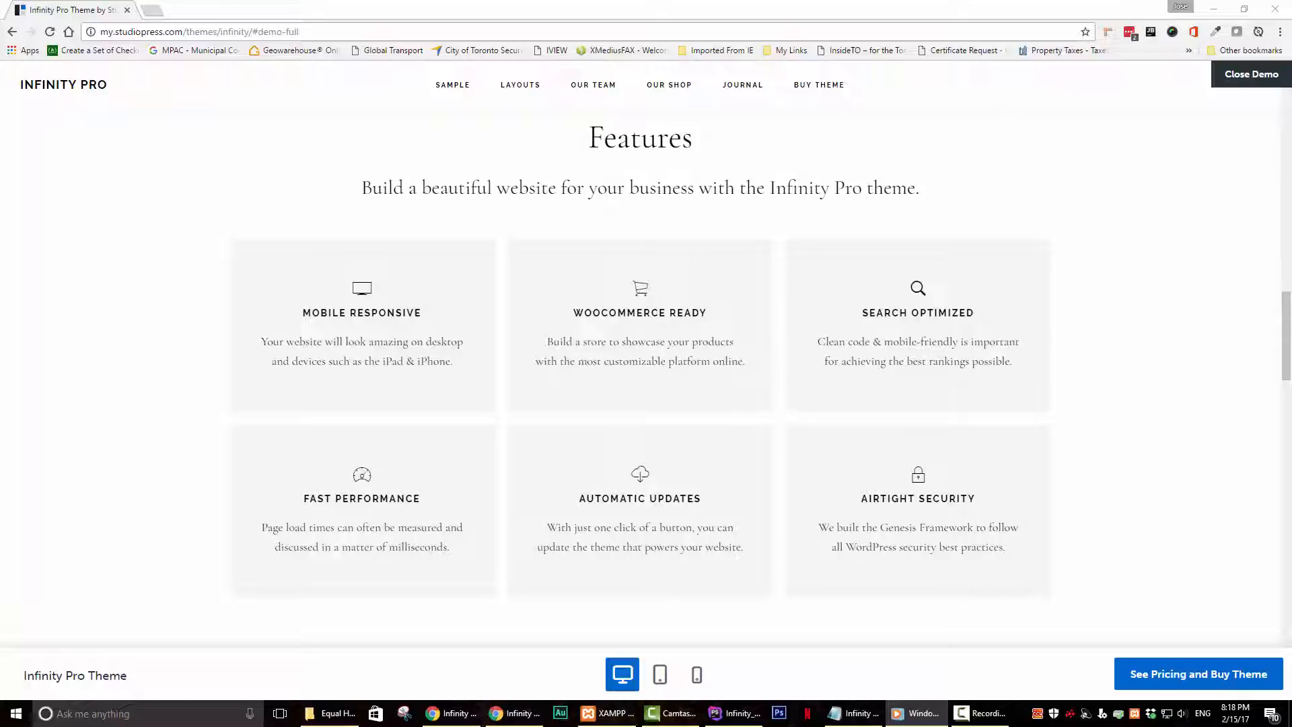
scroll(down, 3)
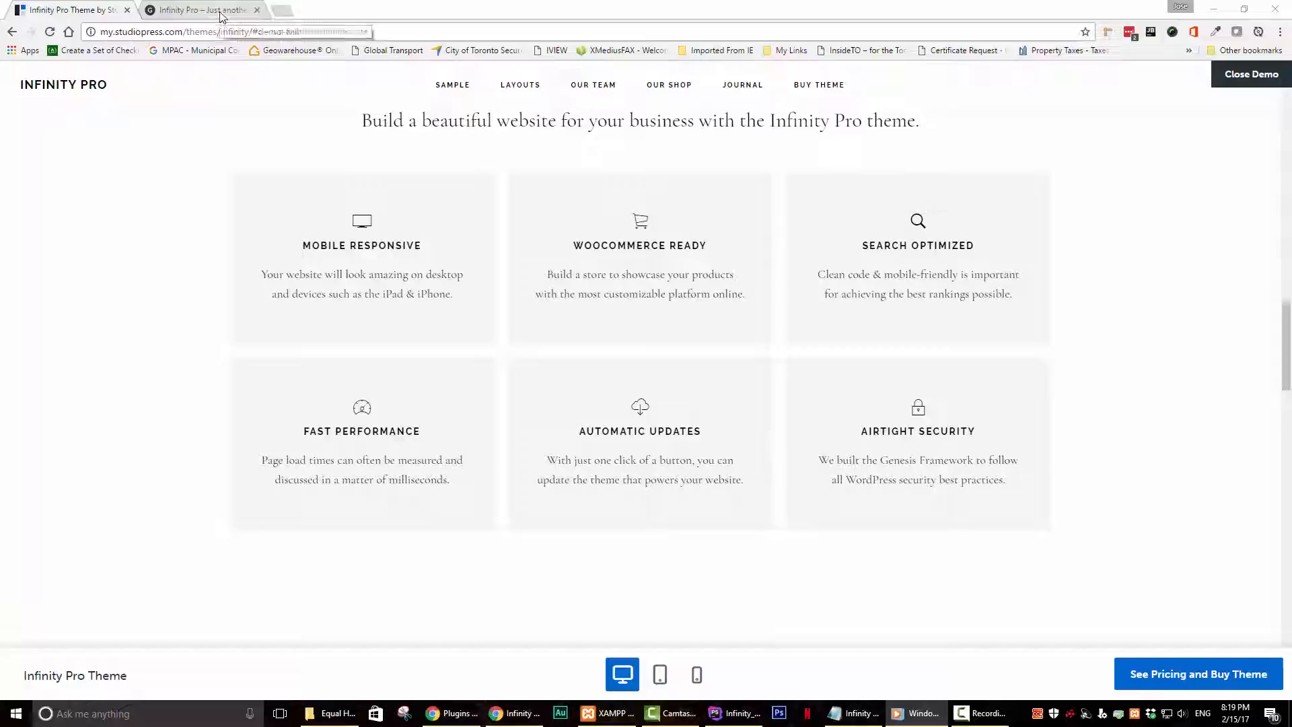
mouse_move(202, 9)
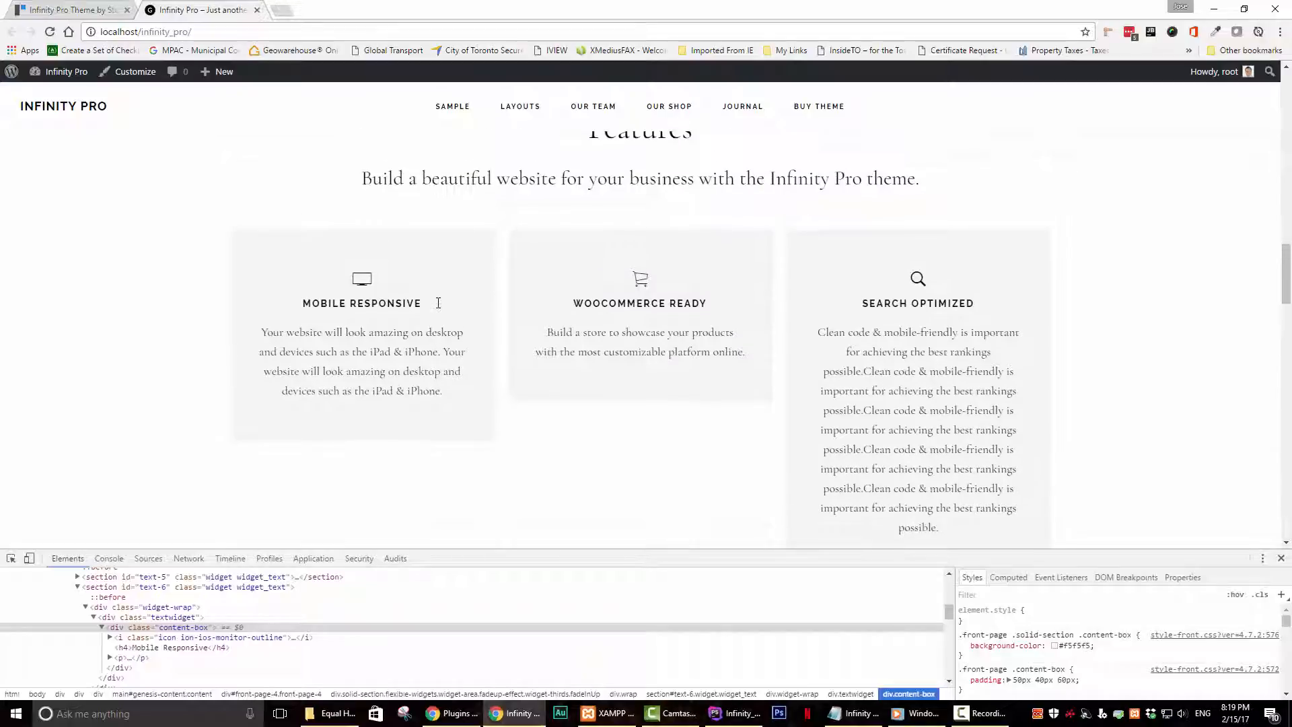
scroll(down, 3)
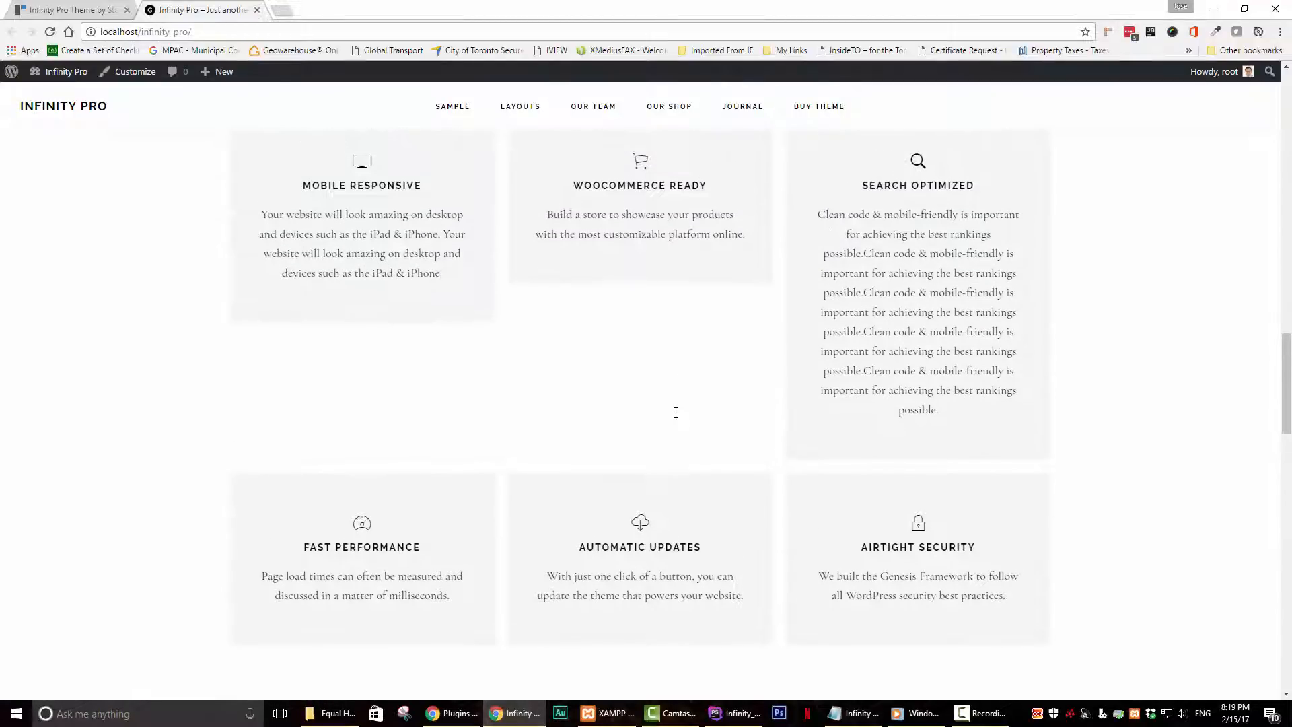
mouse_move(677, 415)
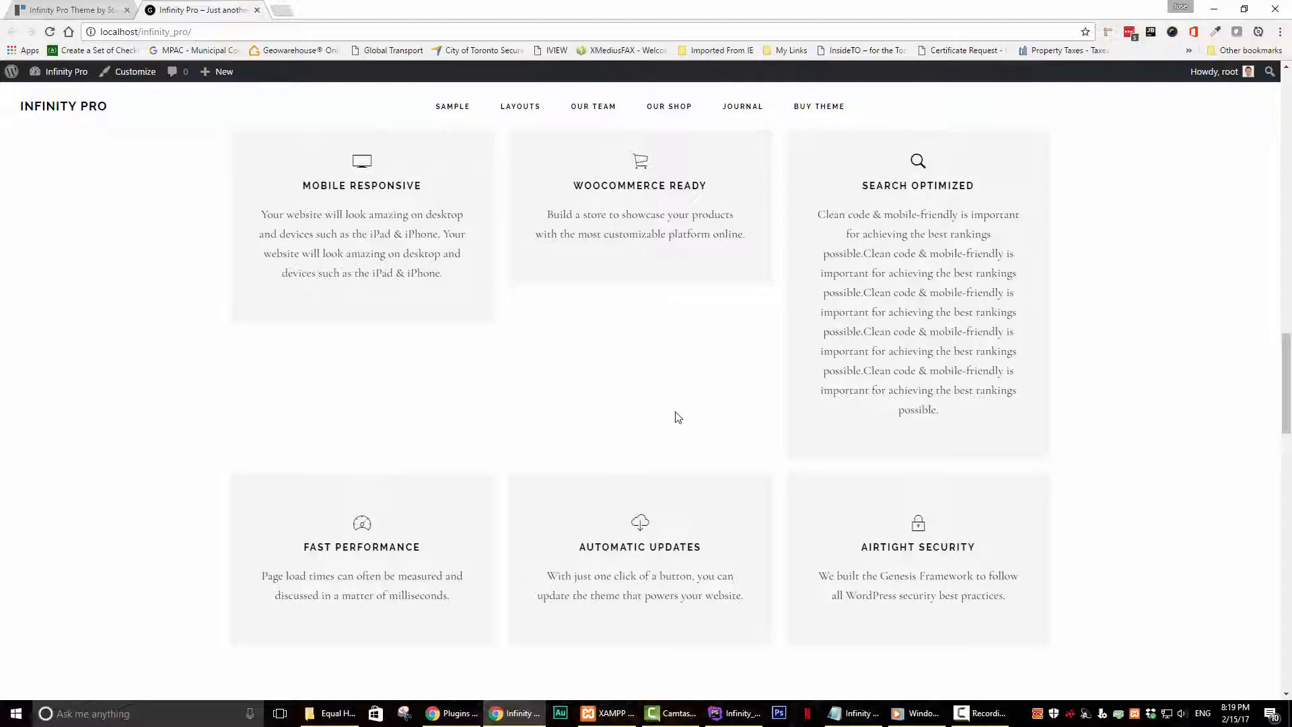
mouse_move(1228, 452)
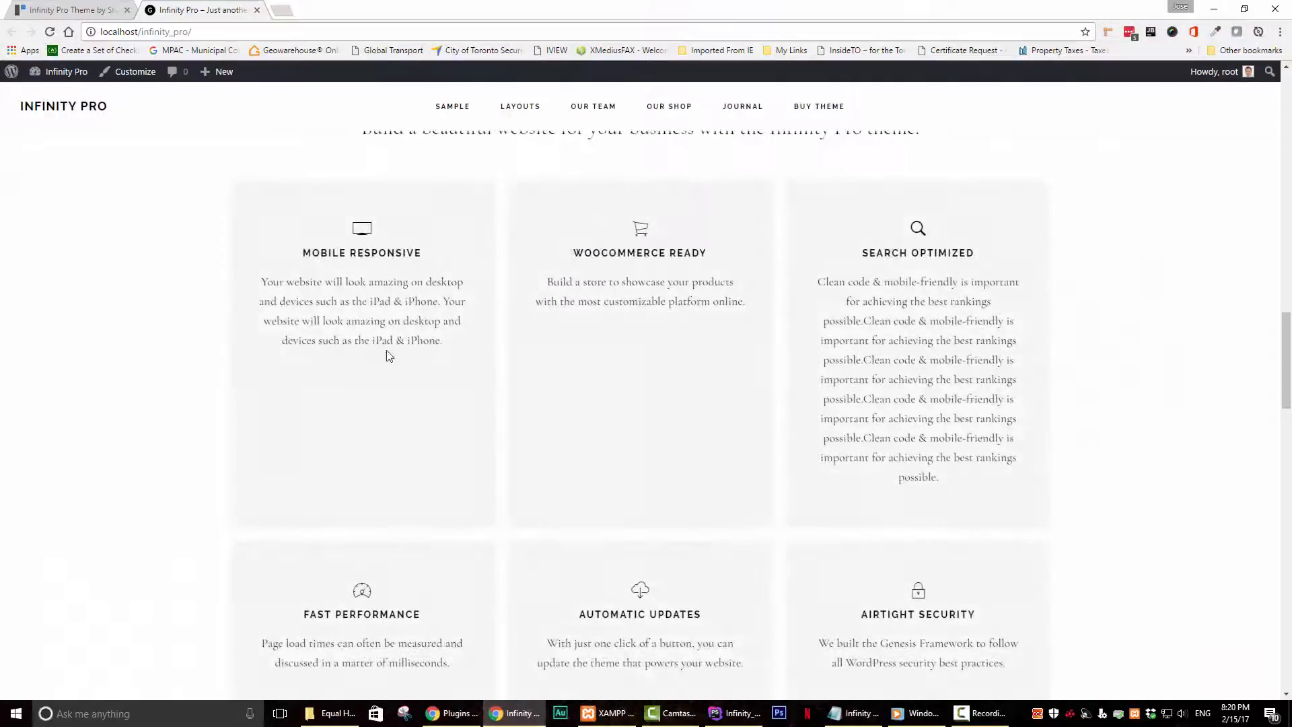
scroll(down, 3)
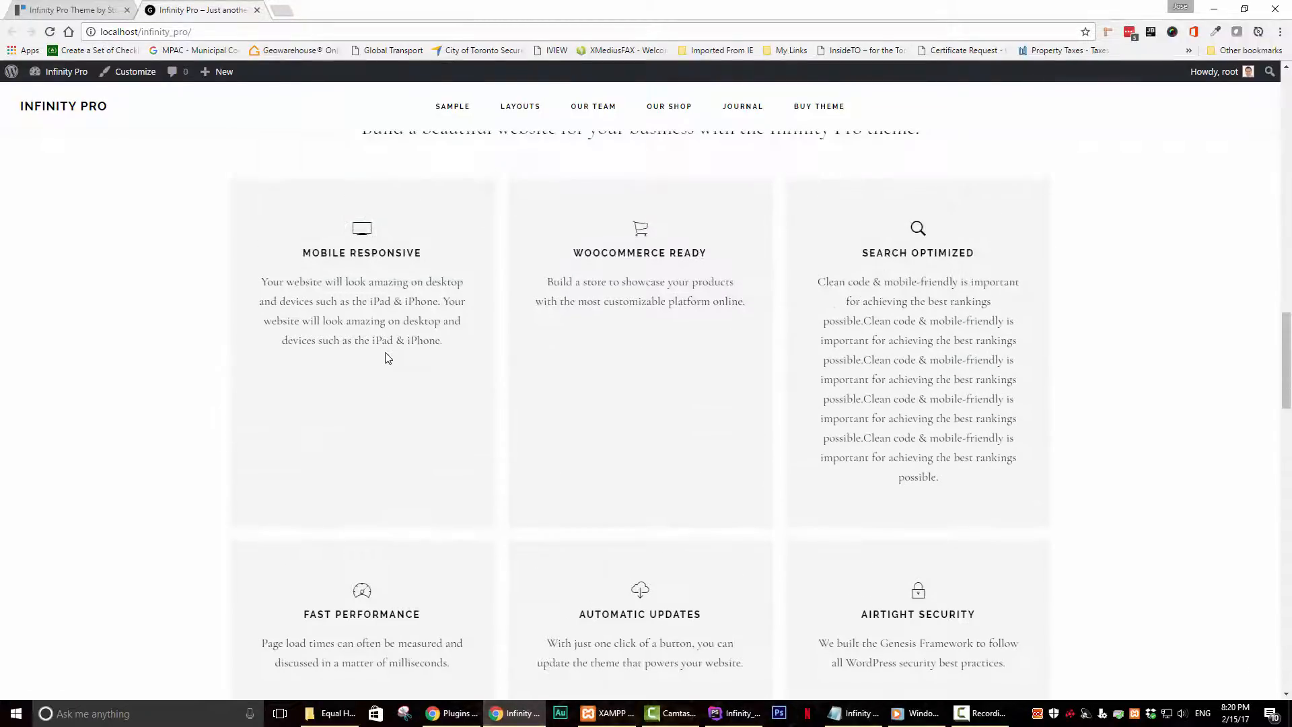
scroll(down, 3)
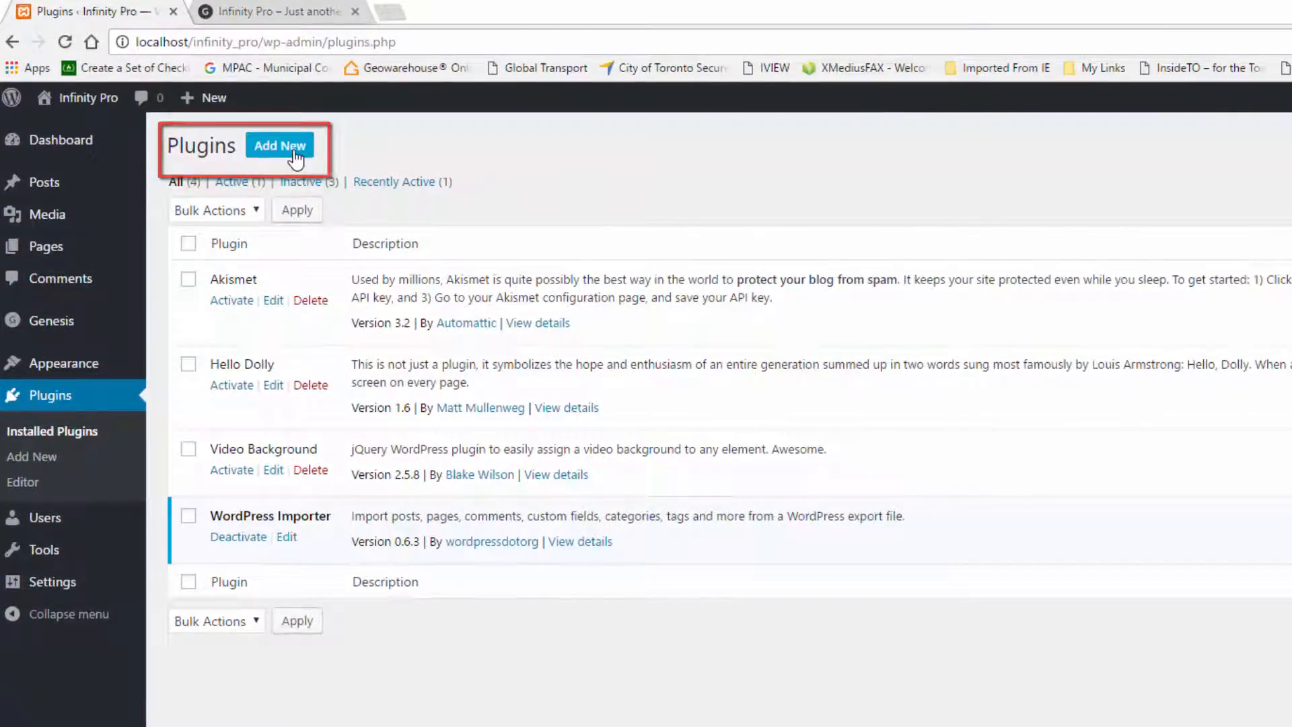
Search the plugin directory from Add New for 'equal height'
click(280, 145)
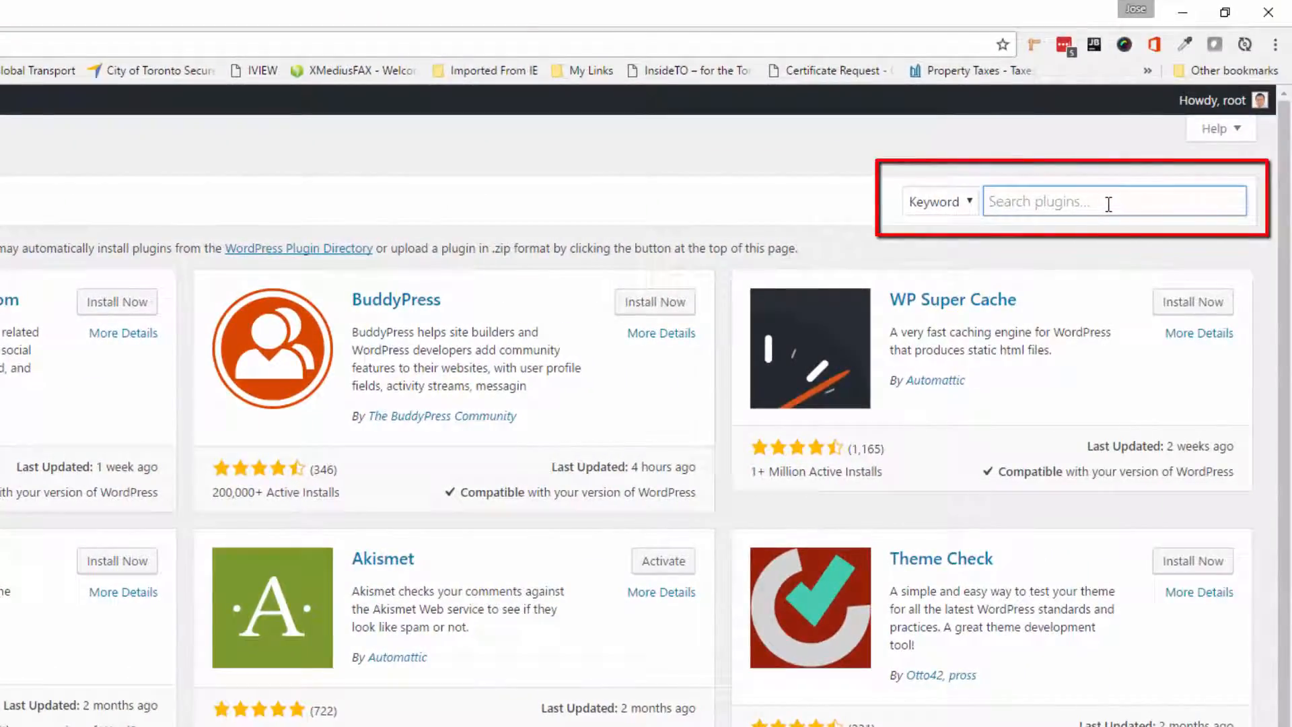
text(e)
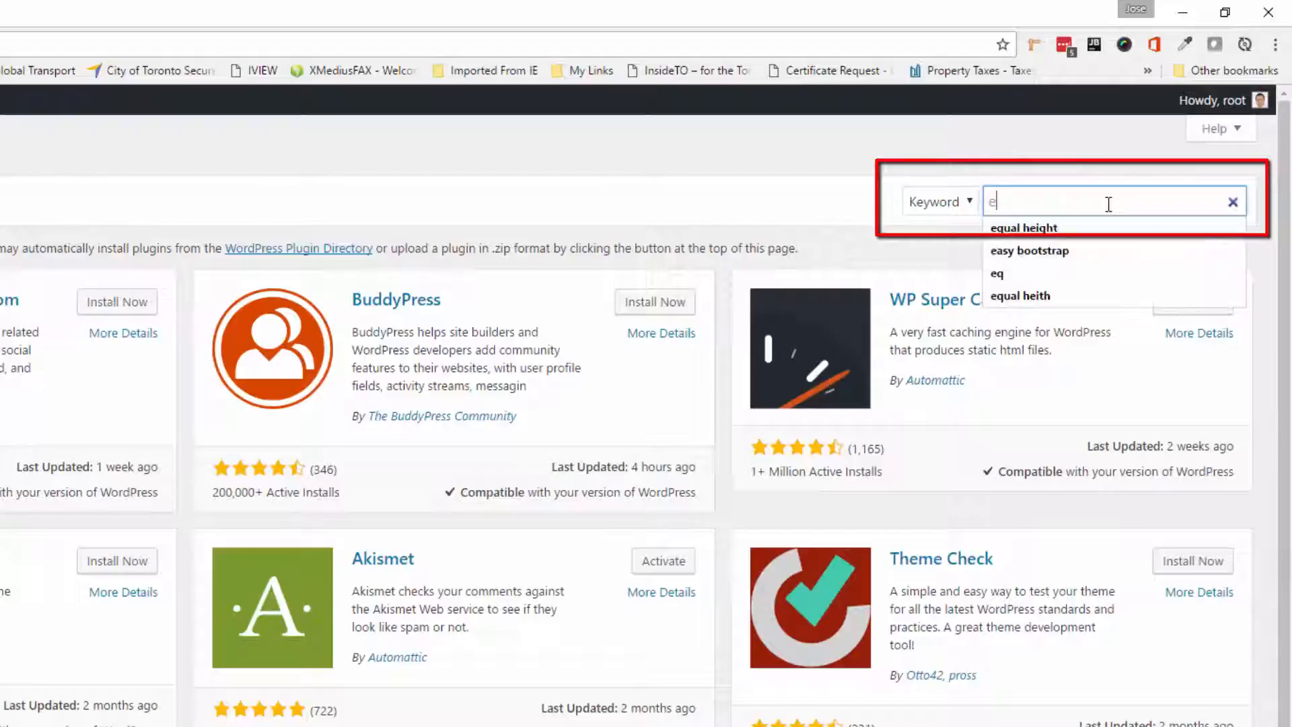
text(q)
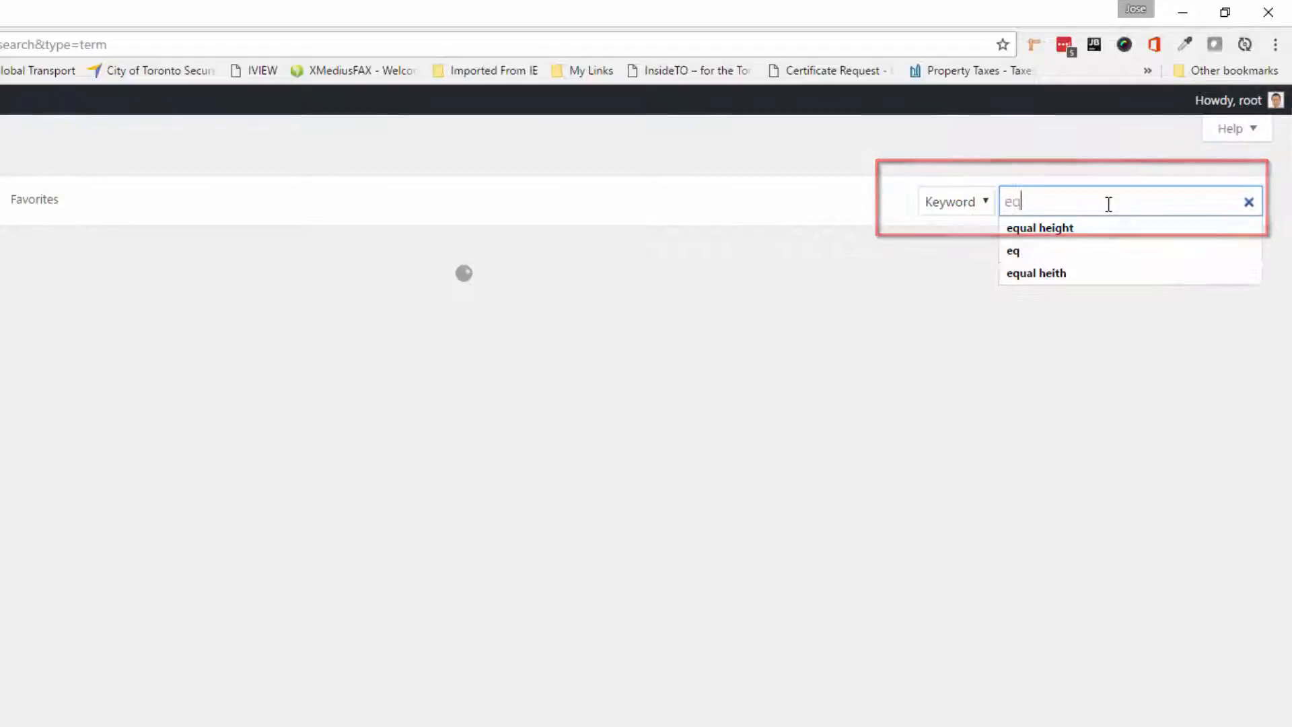
click(1039, 227)
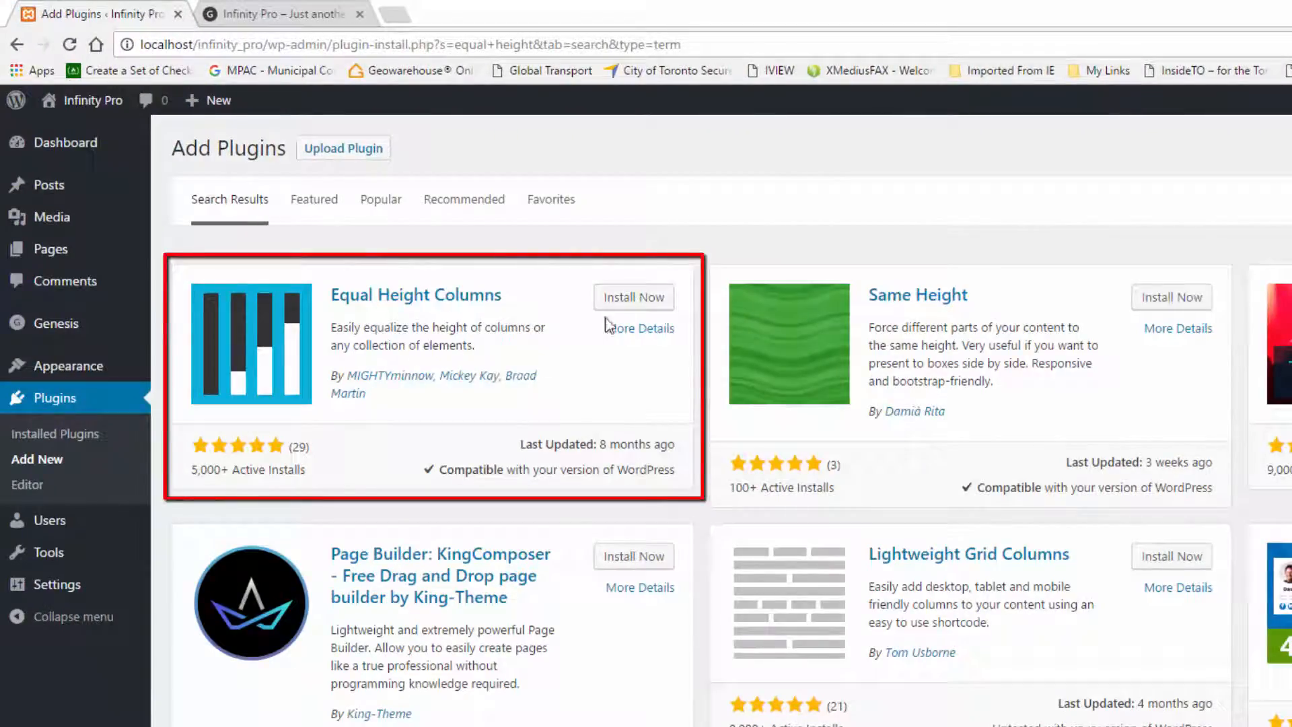
Install and activate the Equal Height Columns plugin
click(632, 296)
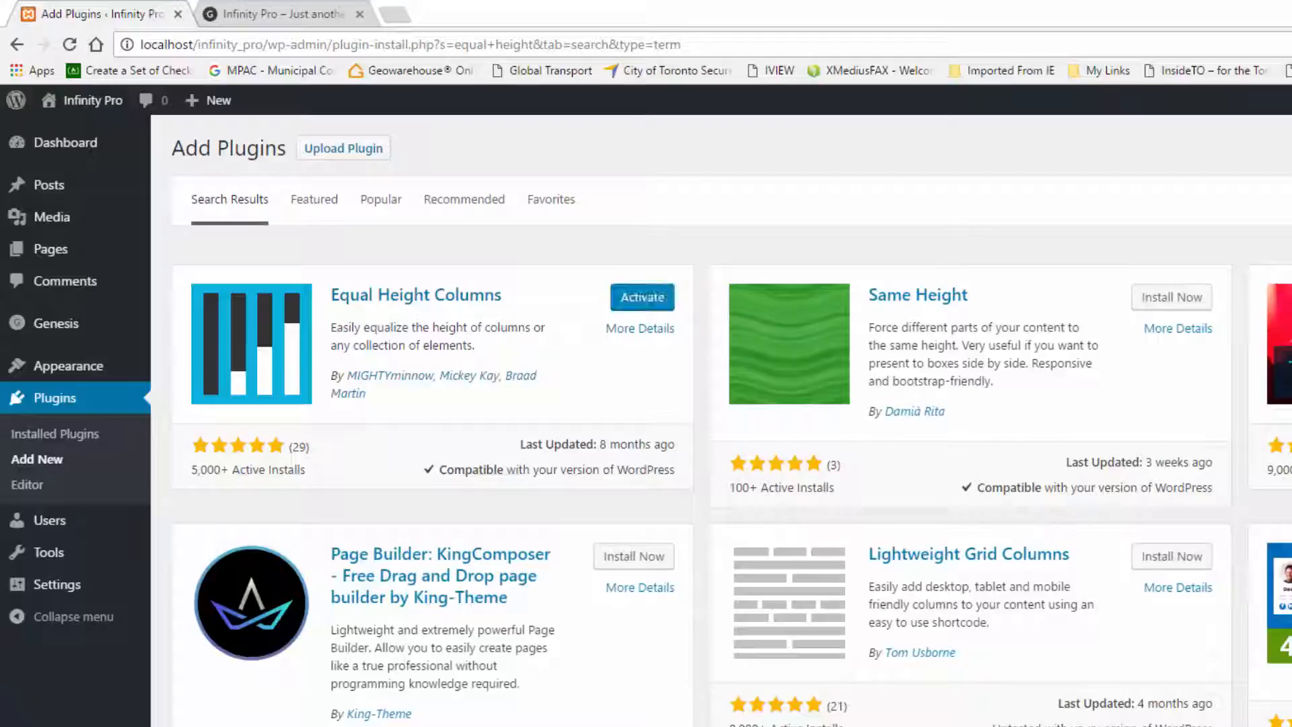
click(641, 296)
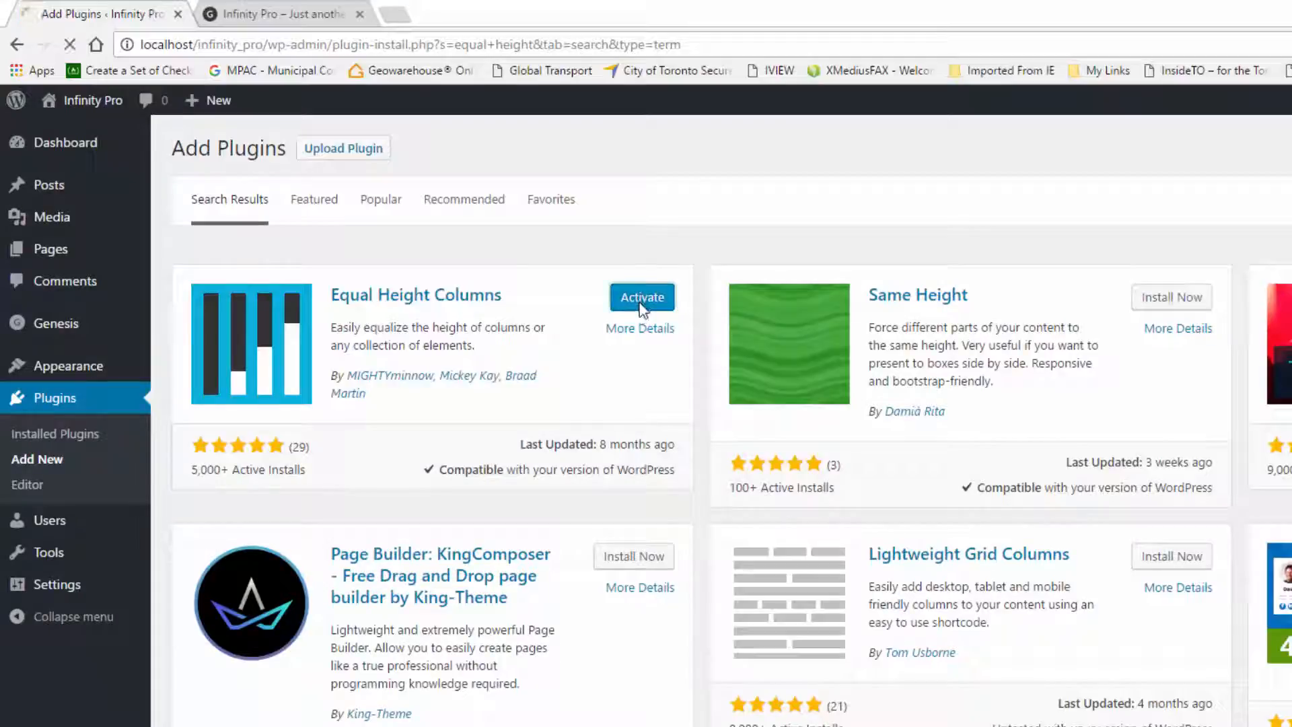
click(642, 297)
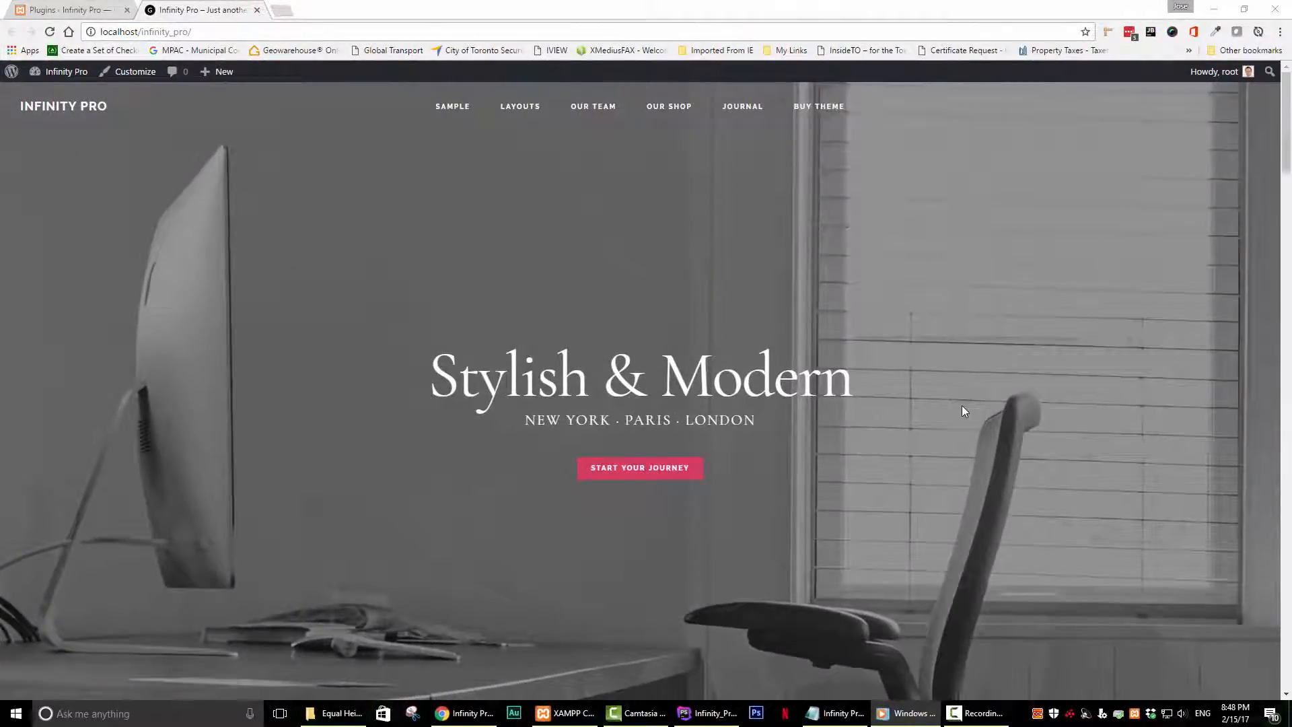
mouse_move(783, 369)
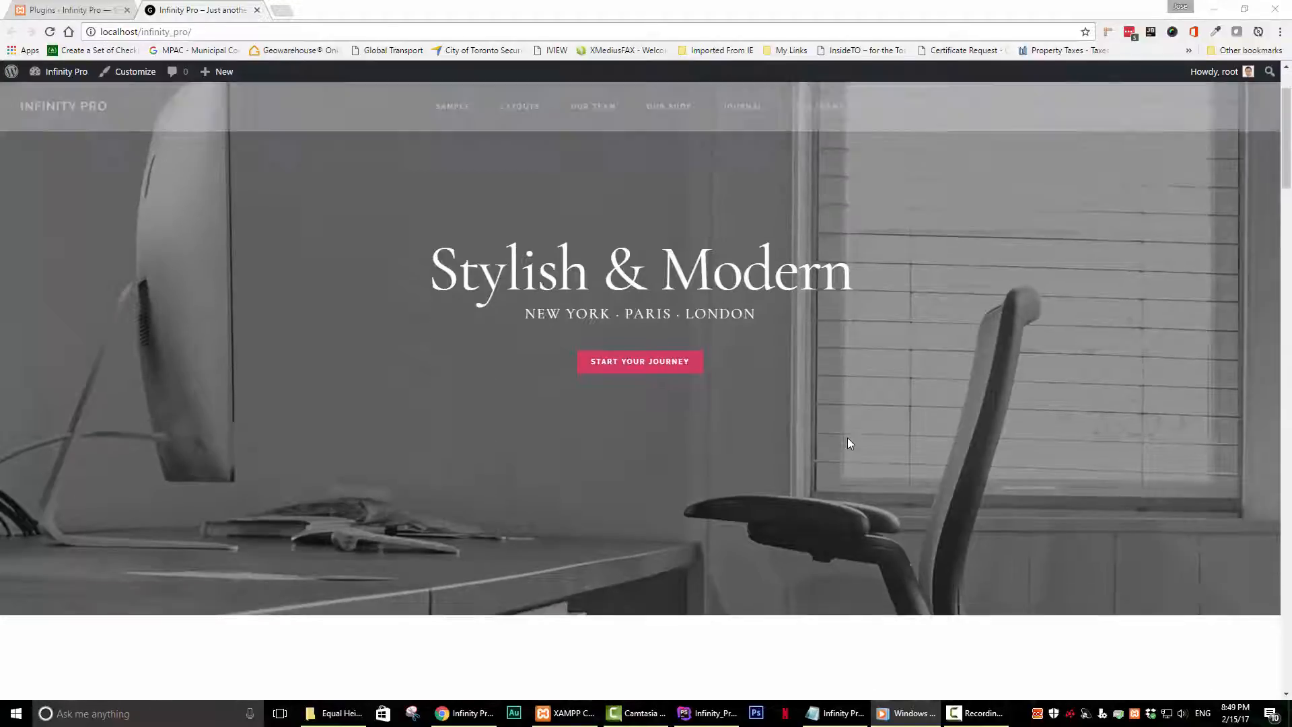
Scroll past the We Believe section to the uneven Features boxes
scroll(down, 3)
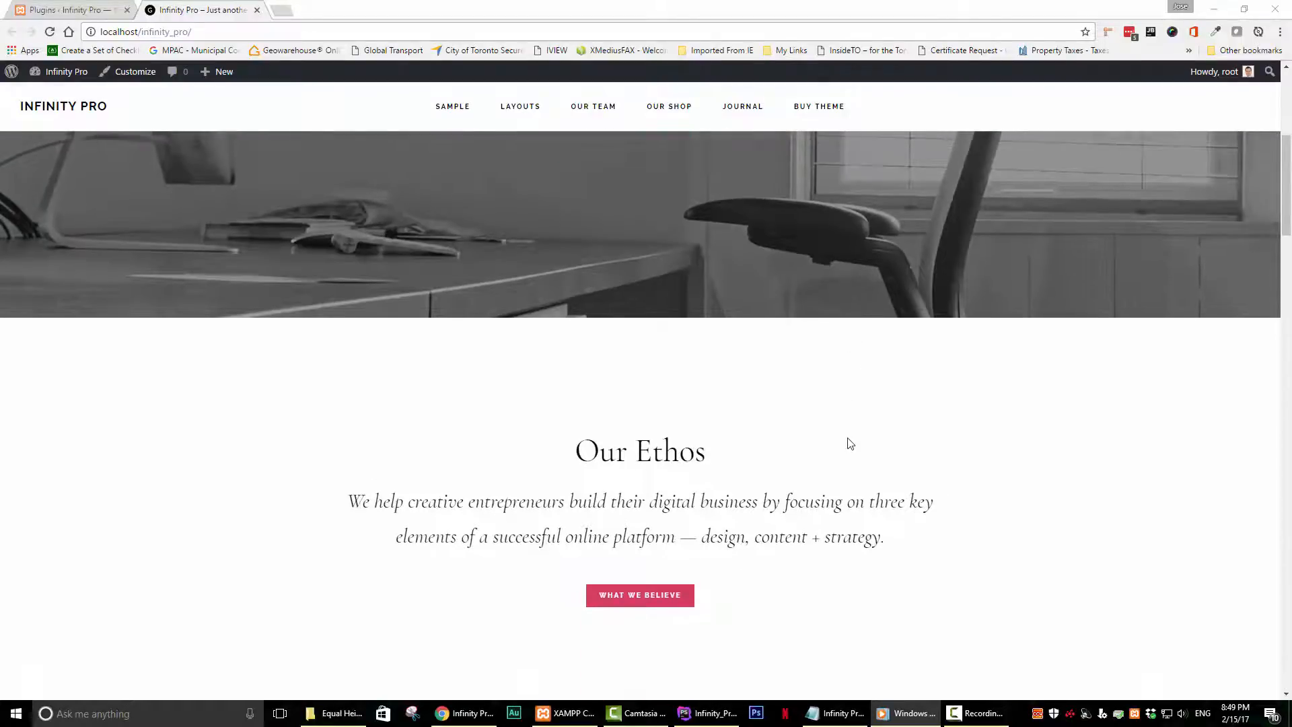
scroll(down, 3)
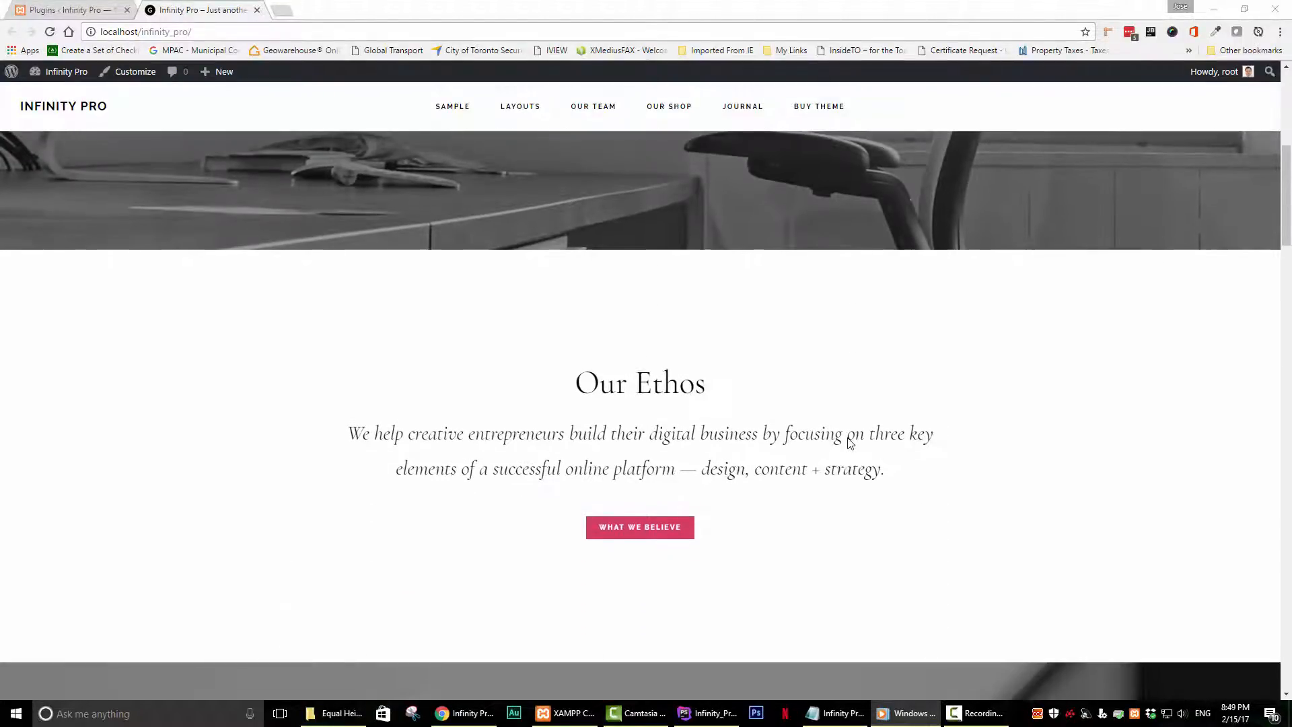
scroll(down, 3)
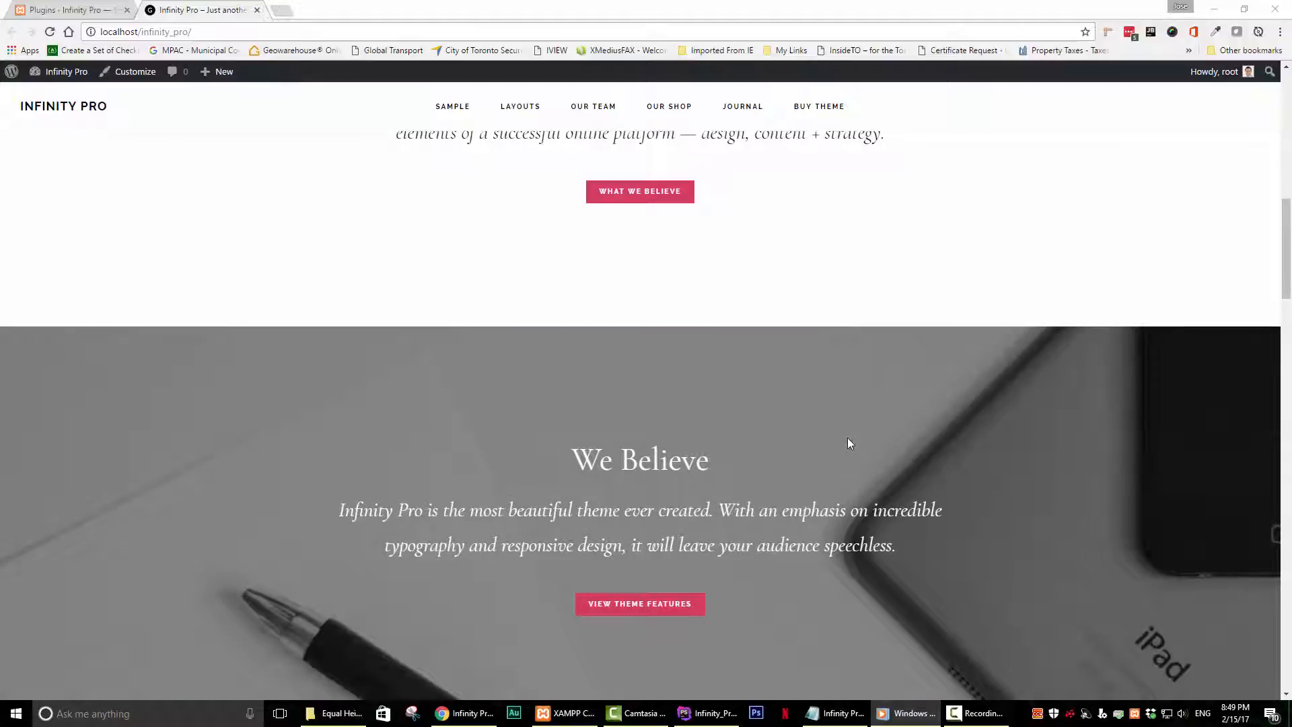
scroll(down, 3)
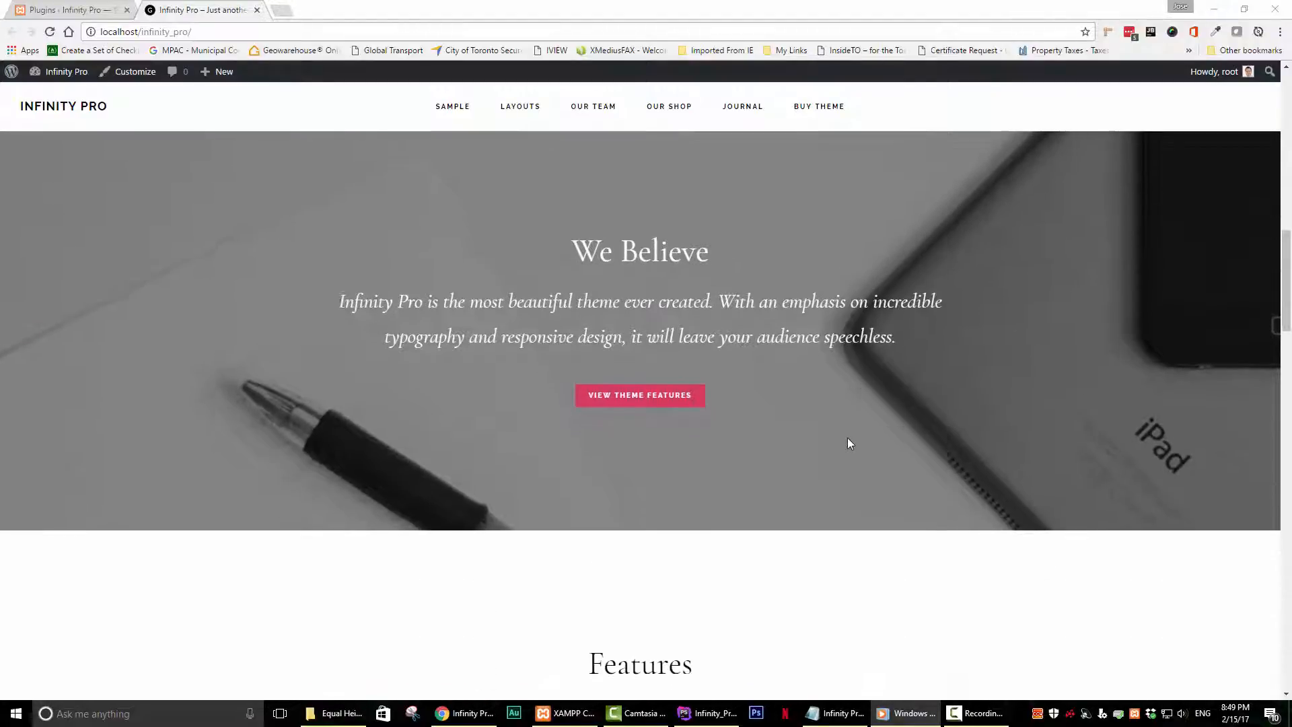
scroll(down, 3)
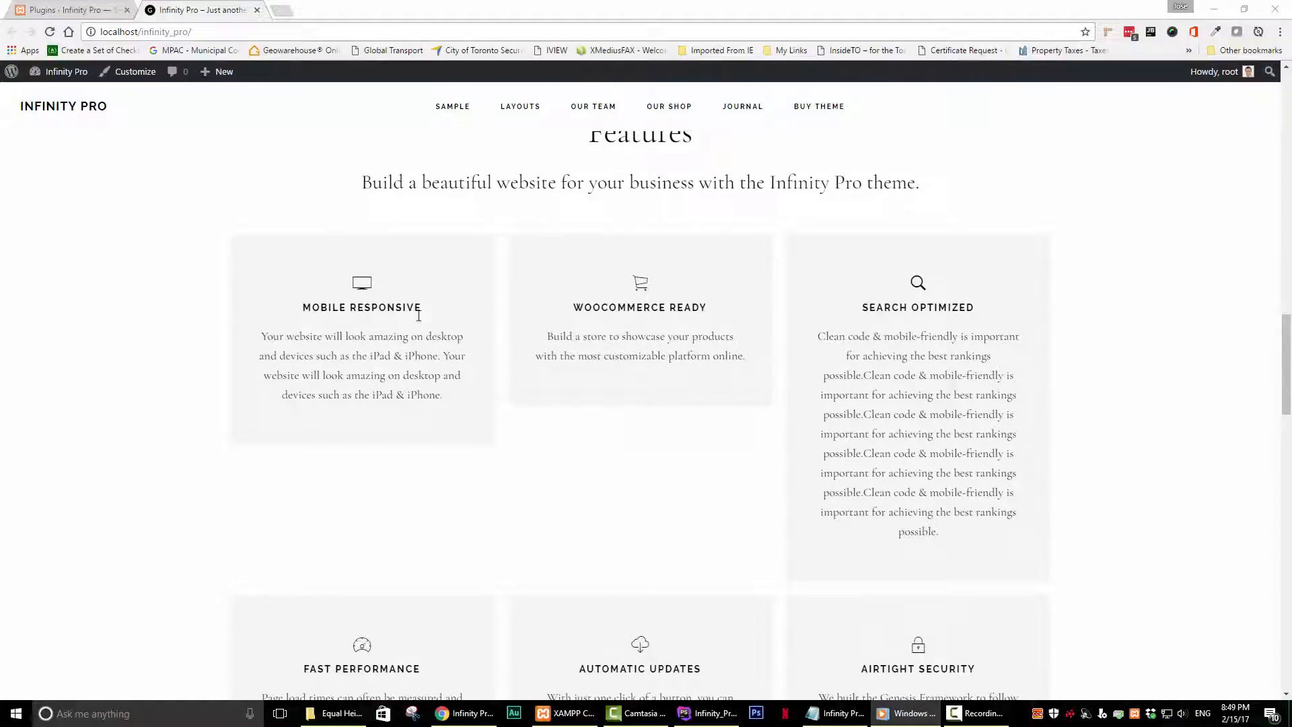
mouse_move(469, 404)
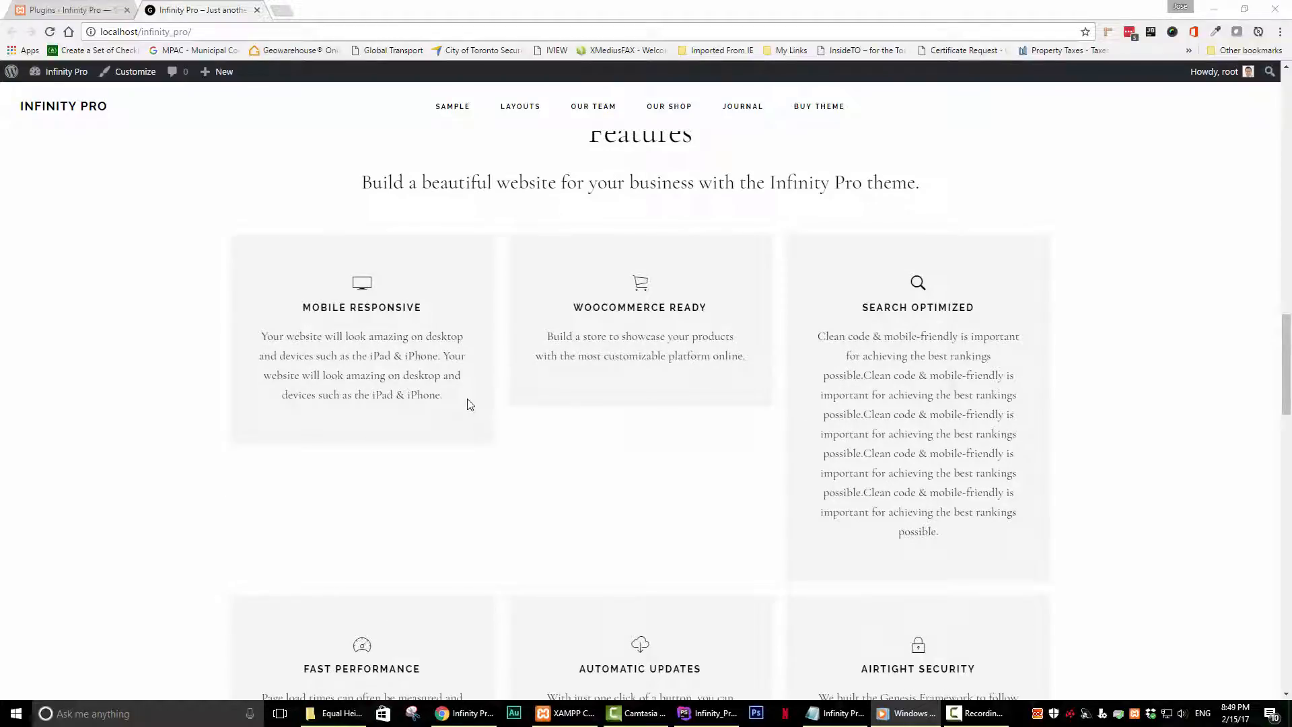
Inspect the Mobile Responsive box and copy its content-box class name from Elements
right_click(469, 404)
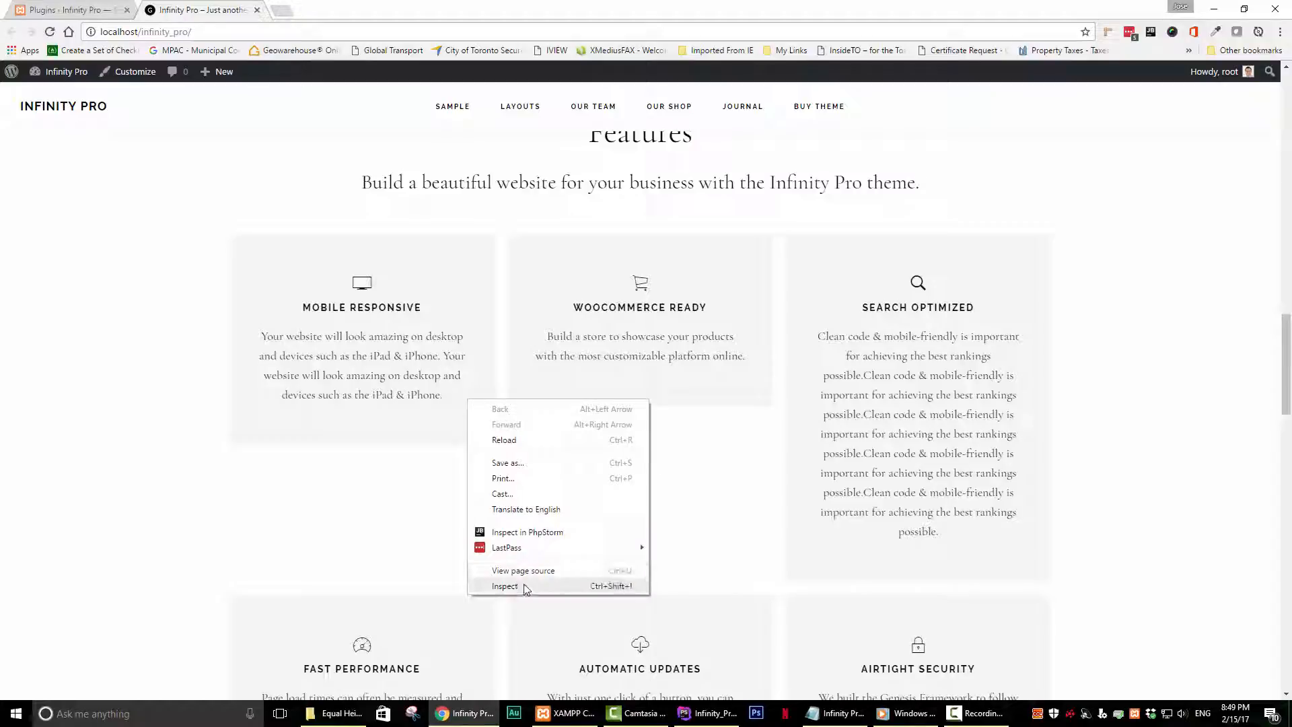
click(504, 586)
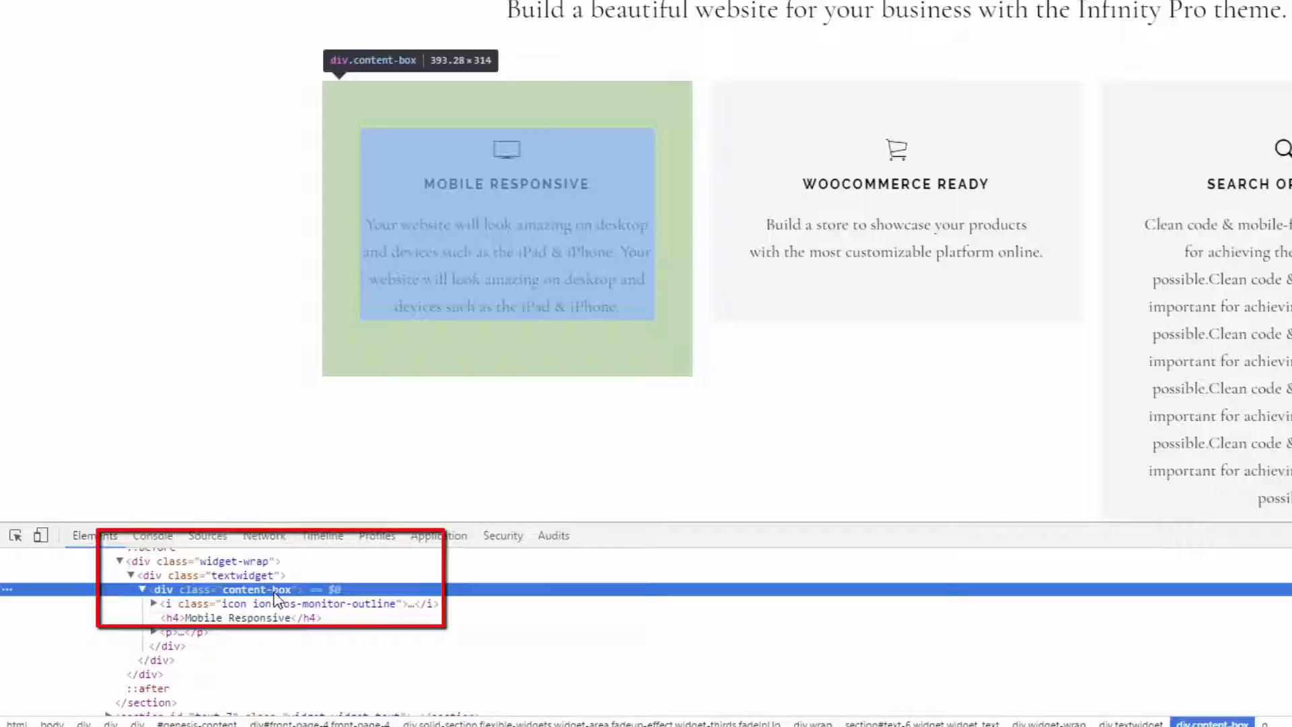
right_click(253, 587)
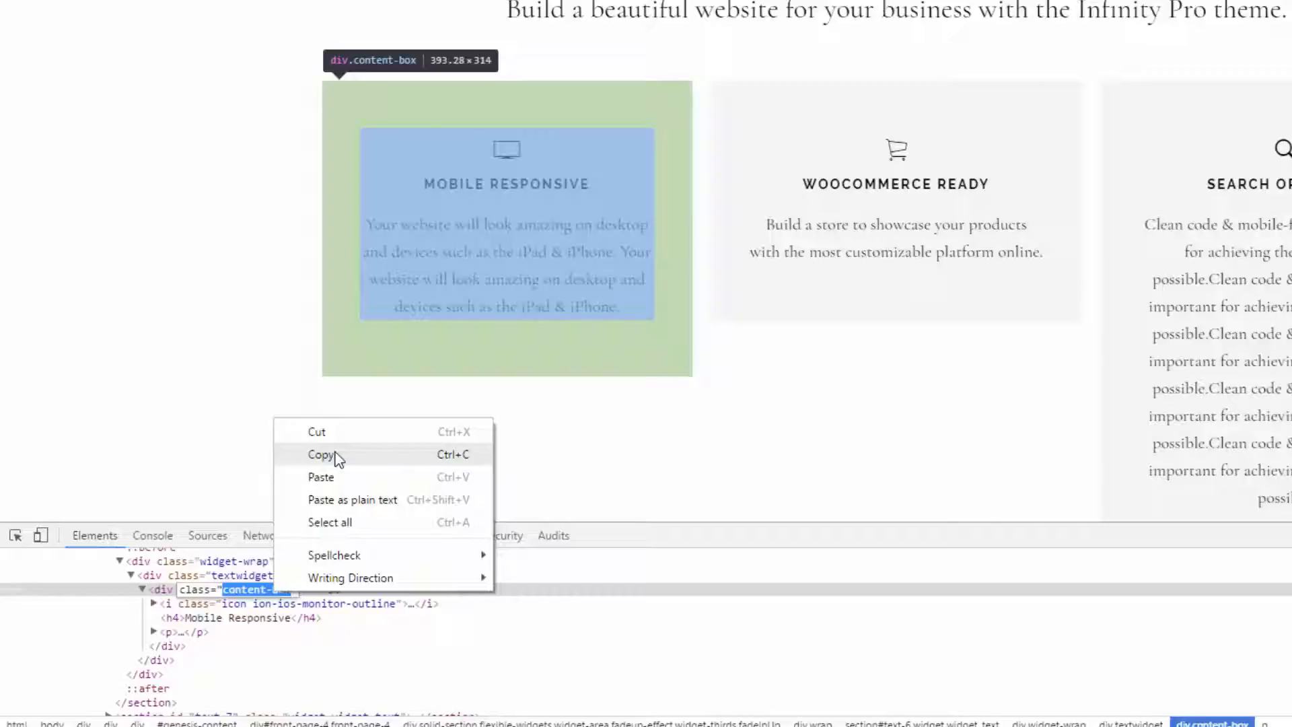
click(321, 453)
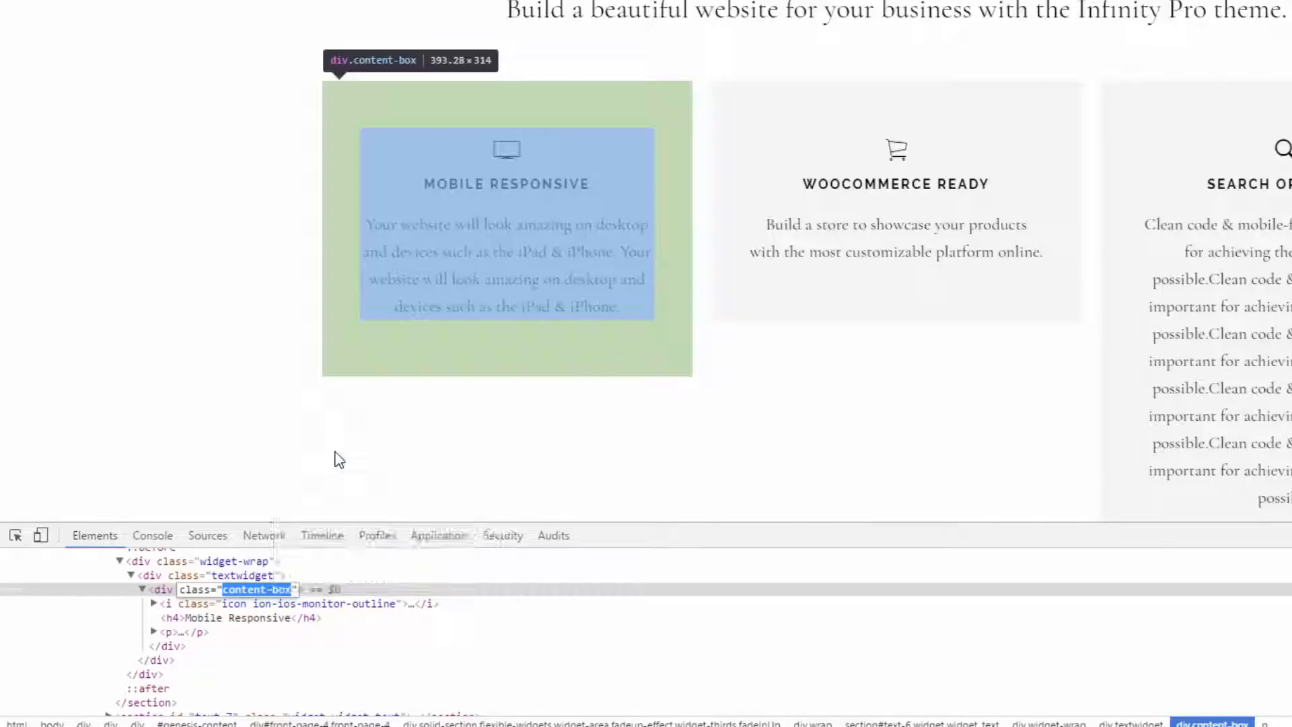
click(66, 9)
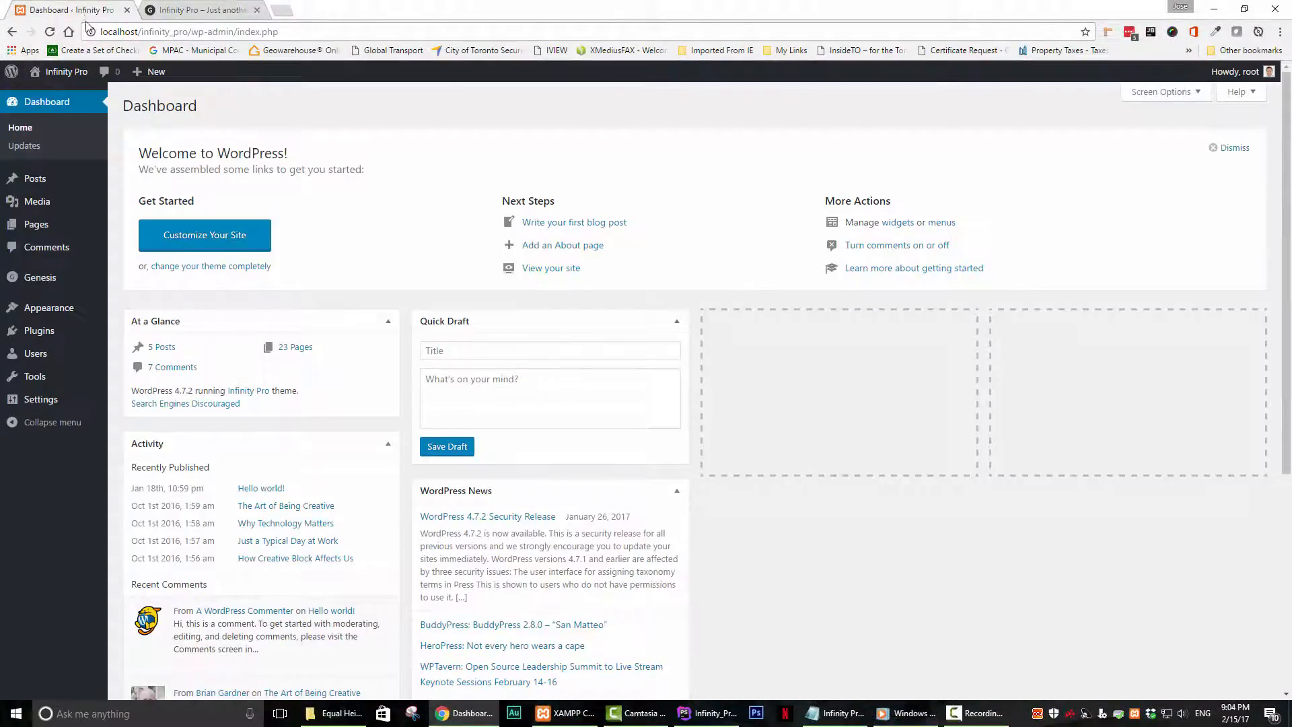
Open Settings > Equal Height Columns from the dashboard
click(40, 398)
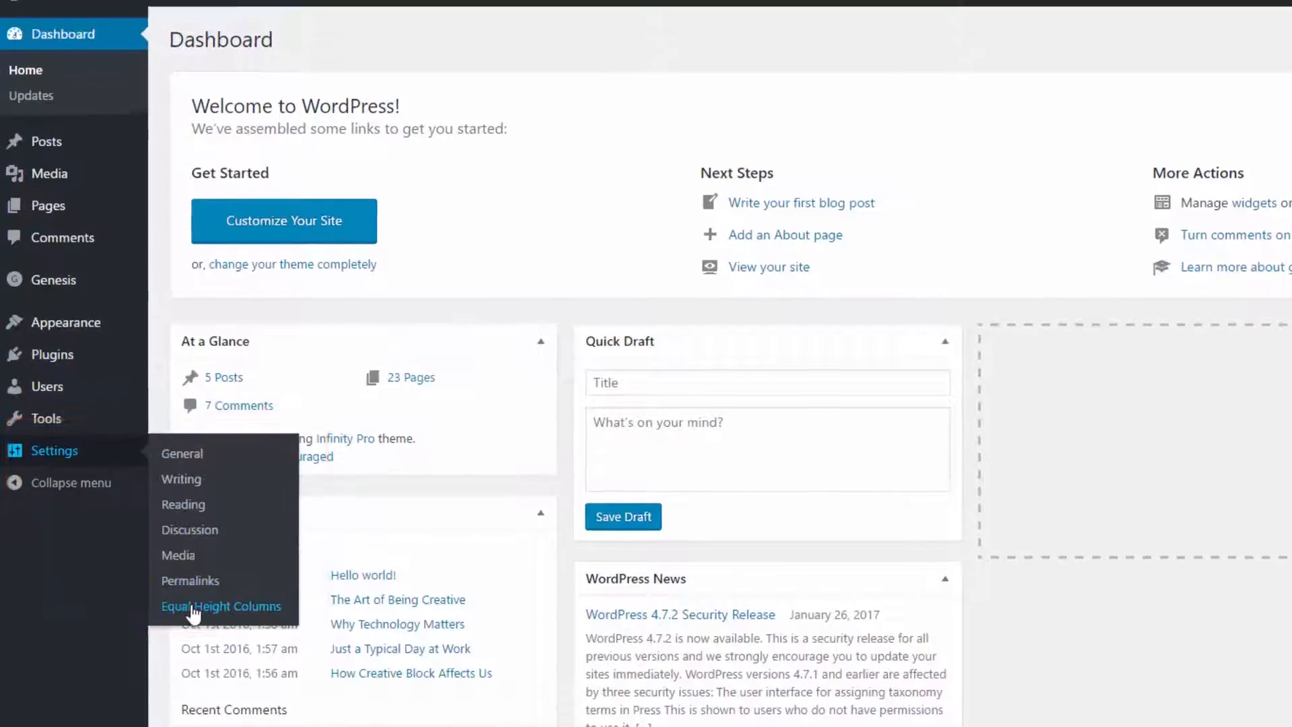
click(222, 607)
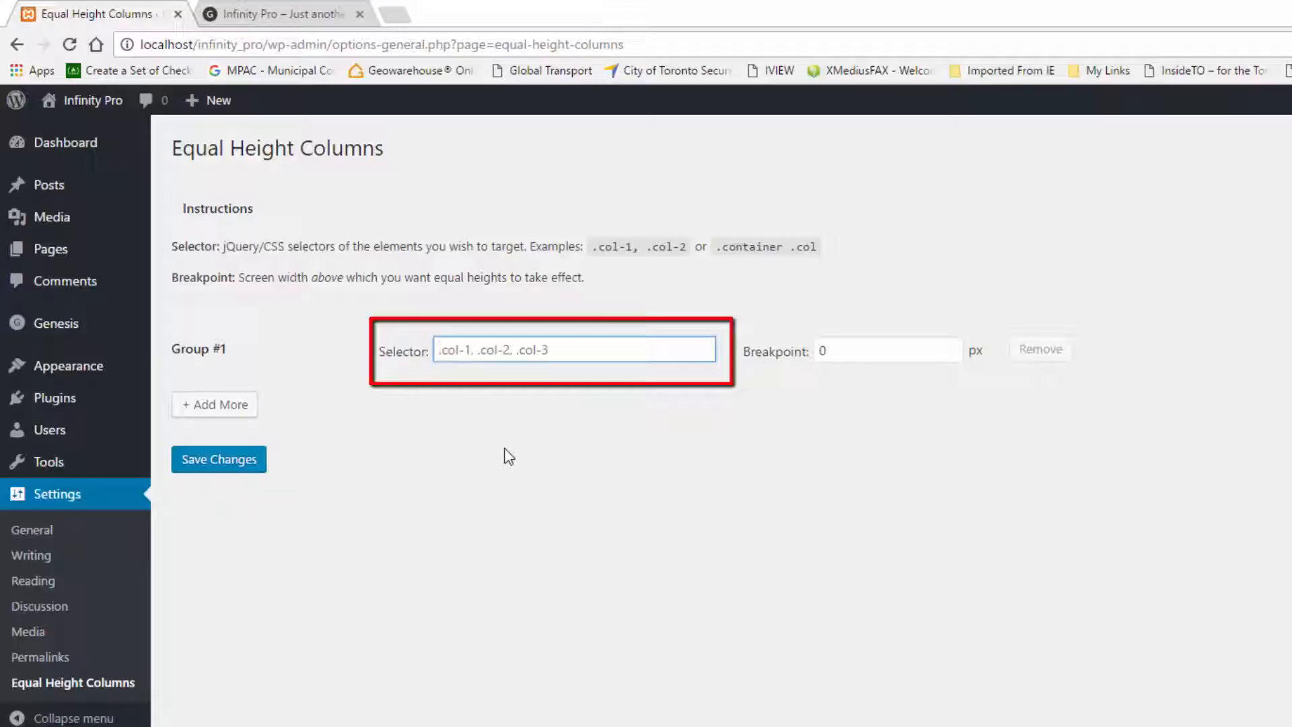
Set Group #1 selector to .content-box with breakpoint 800, save, and return to the front page
text(content-box)
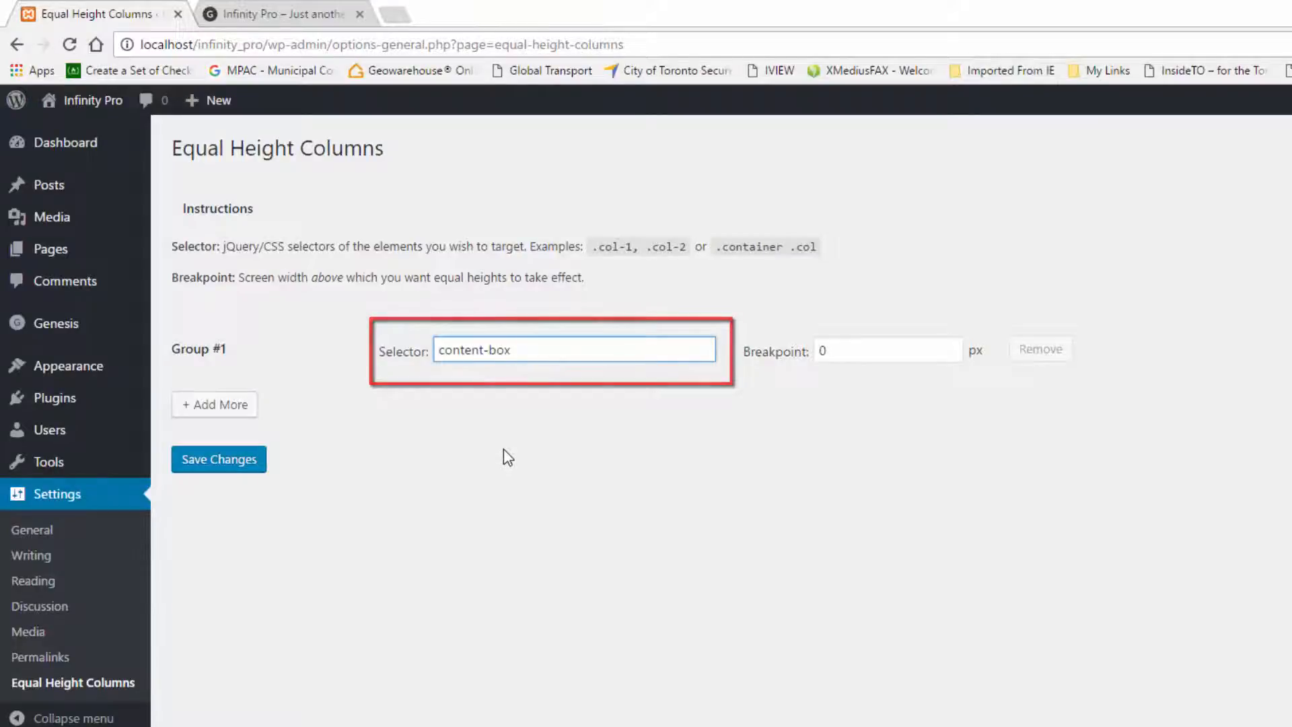
click(573, 350)
text(.)
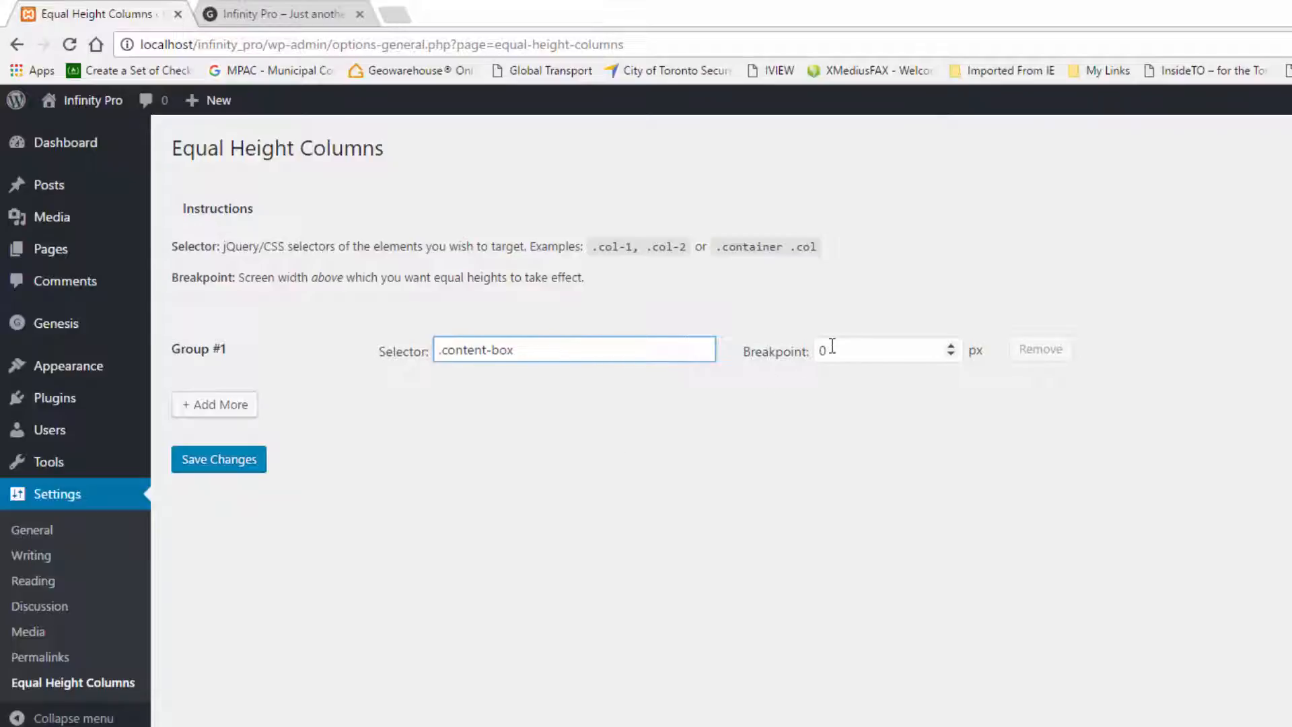
click(881, 350)
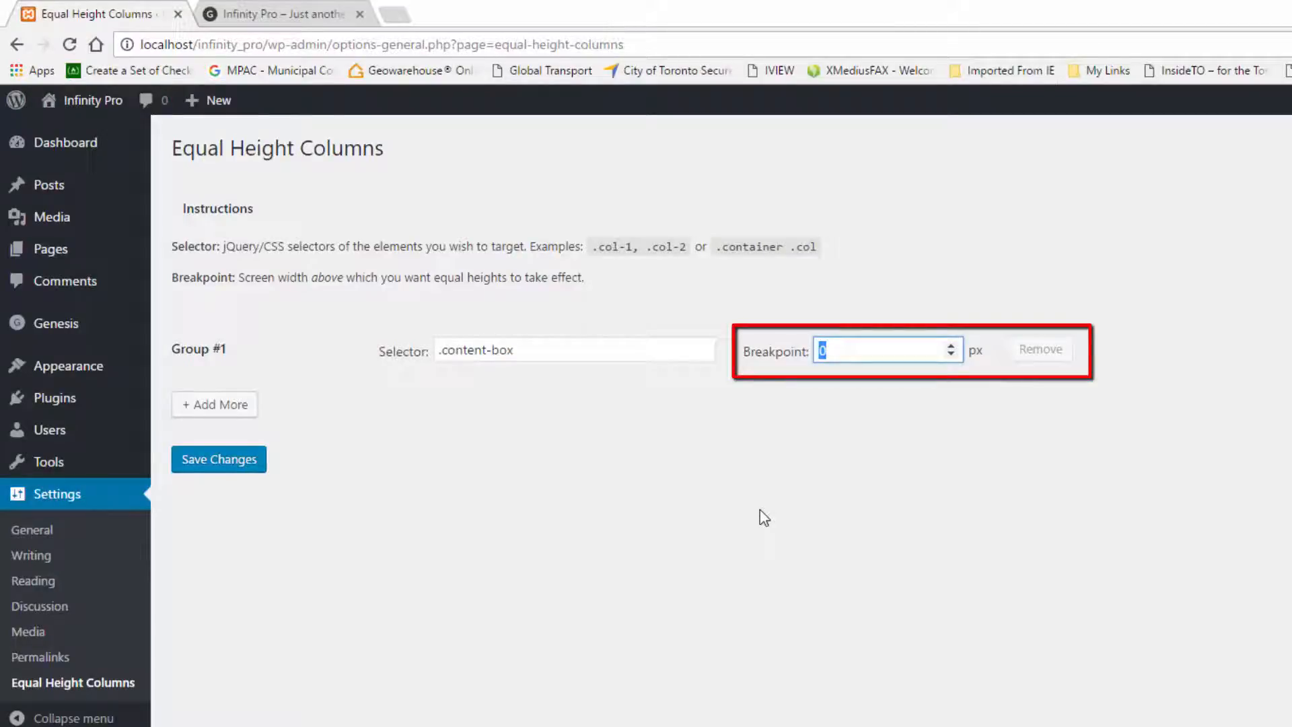
text(8)
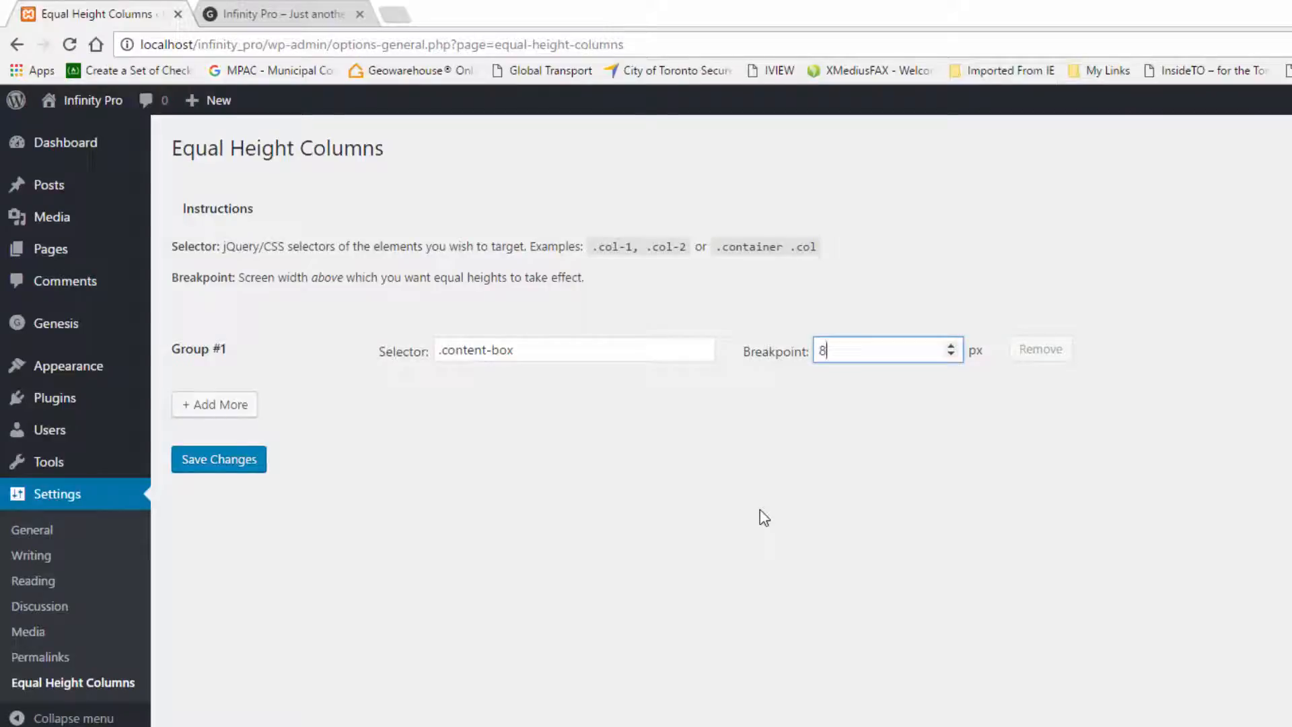
text(00)
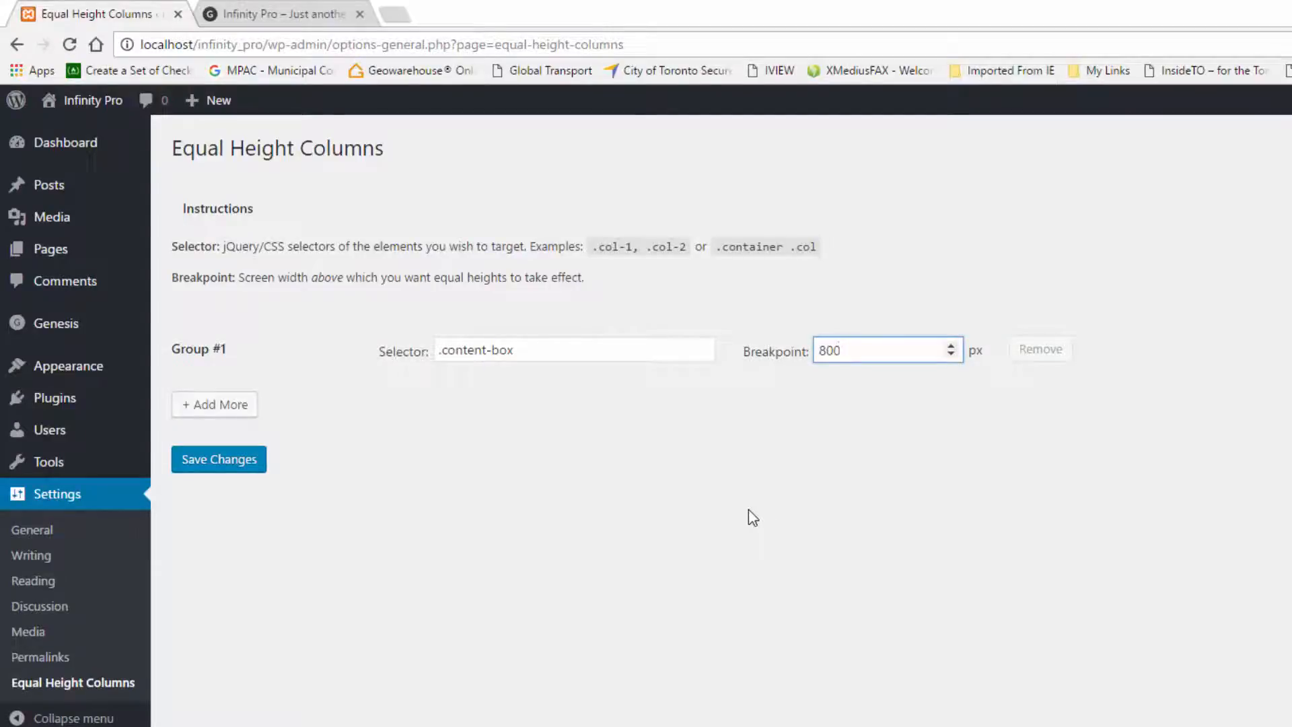
click(218, 459)
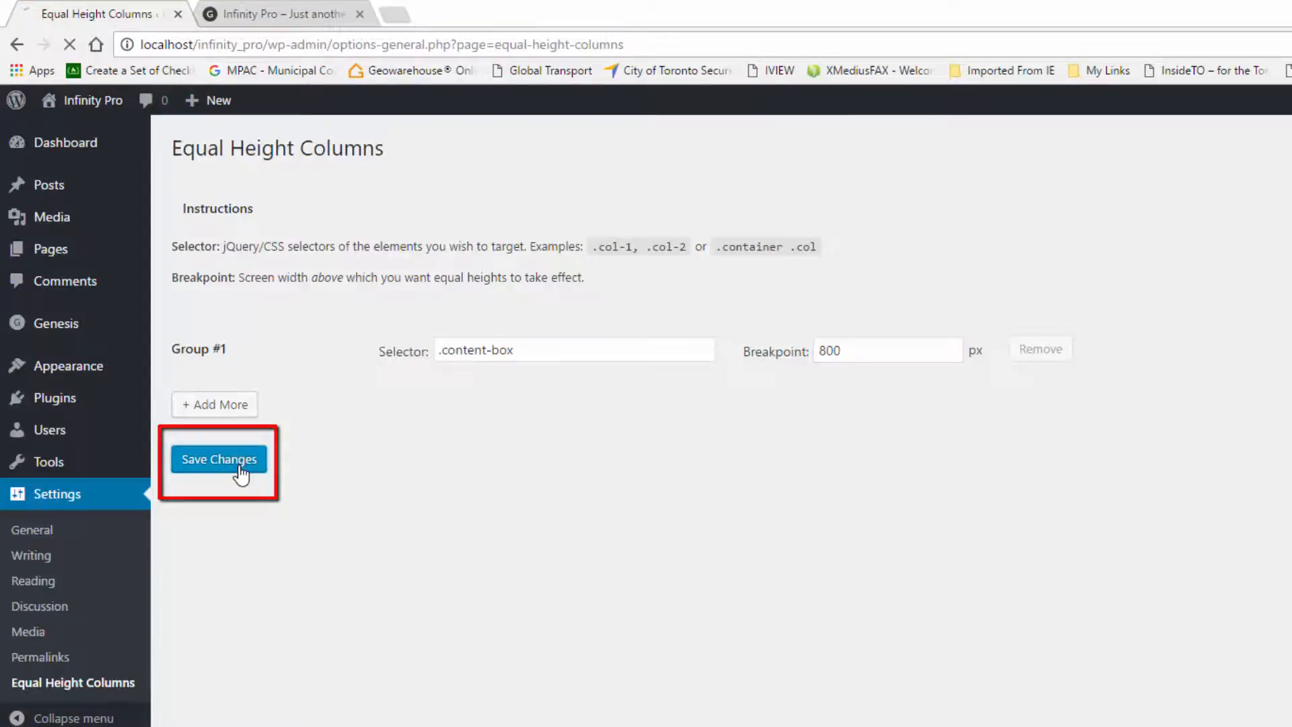
click(218, 458)
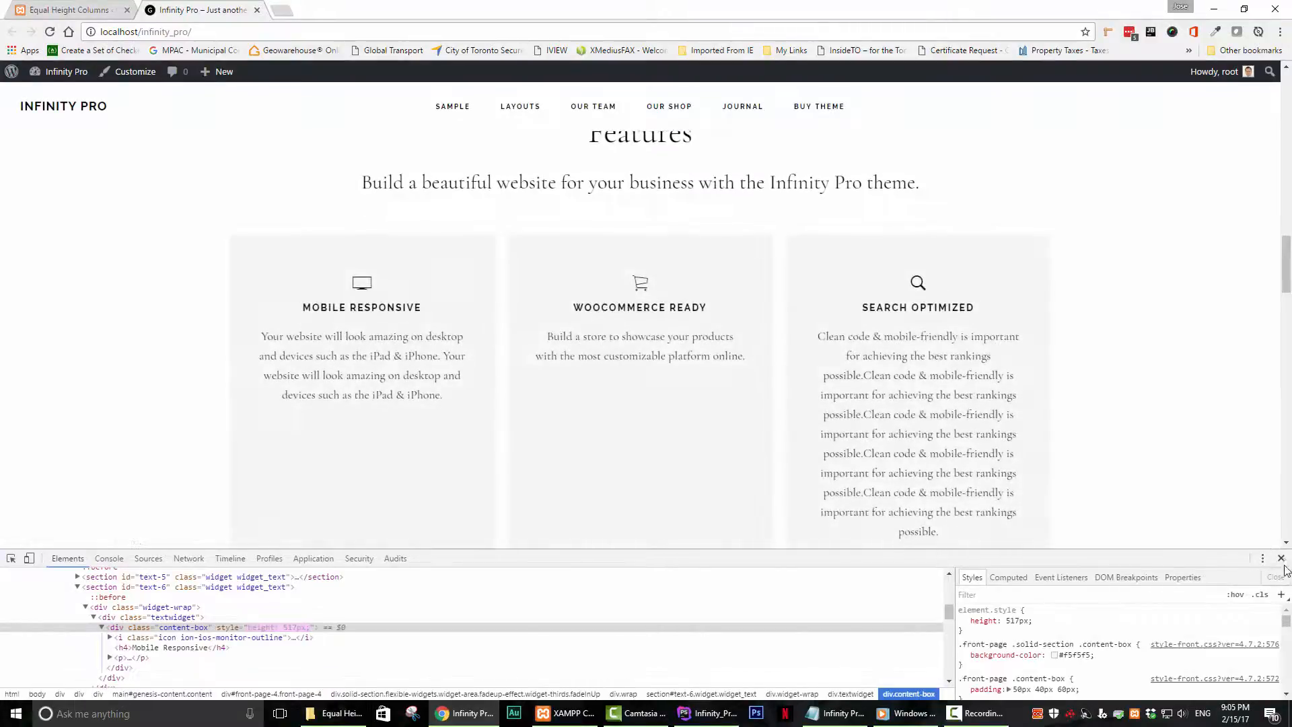
Scroll the Features section confirming the boxes now share equal heights
scroll(down, 3)
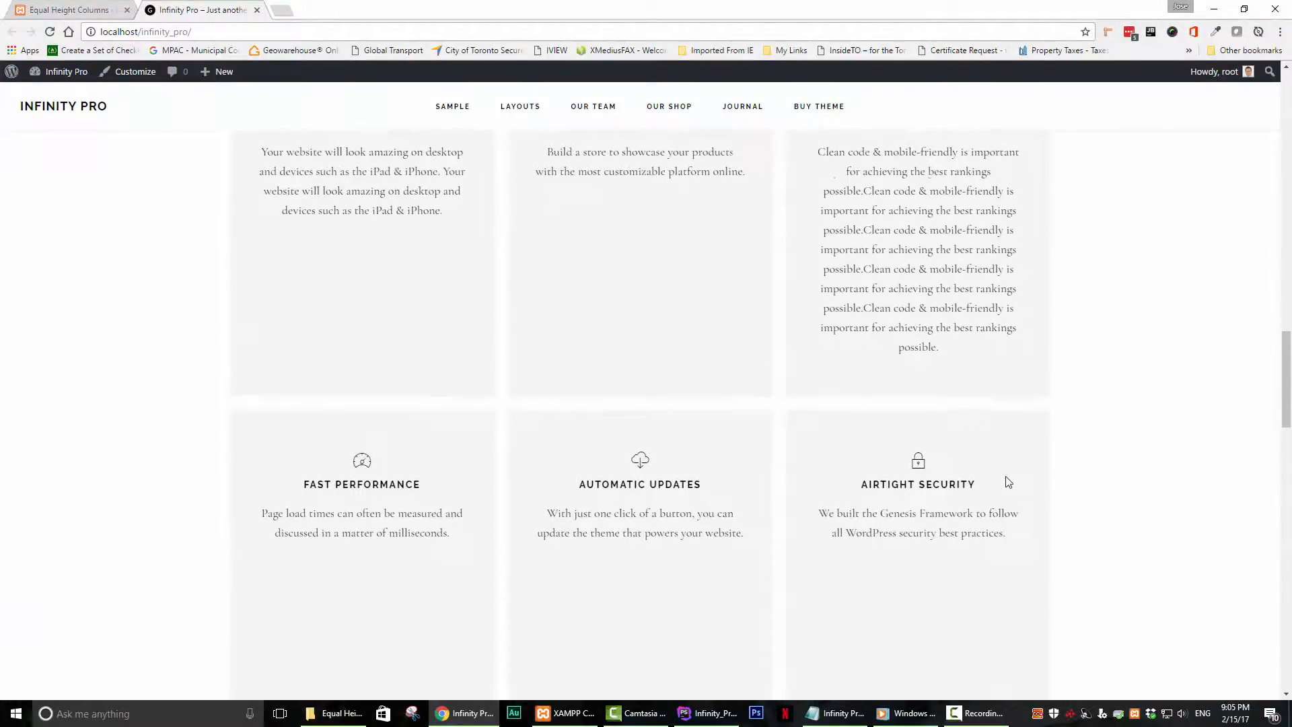
scroll(down, 3)
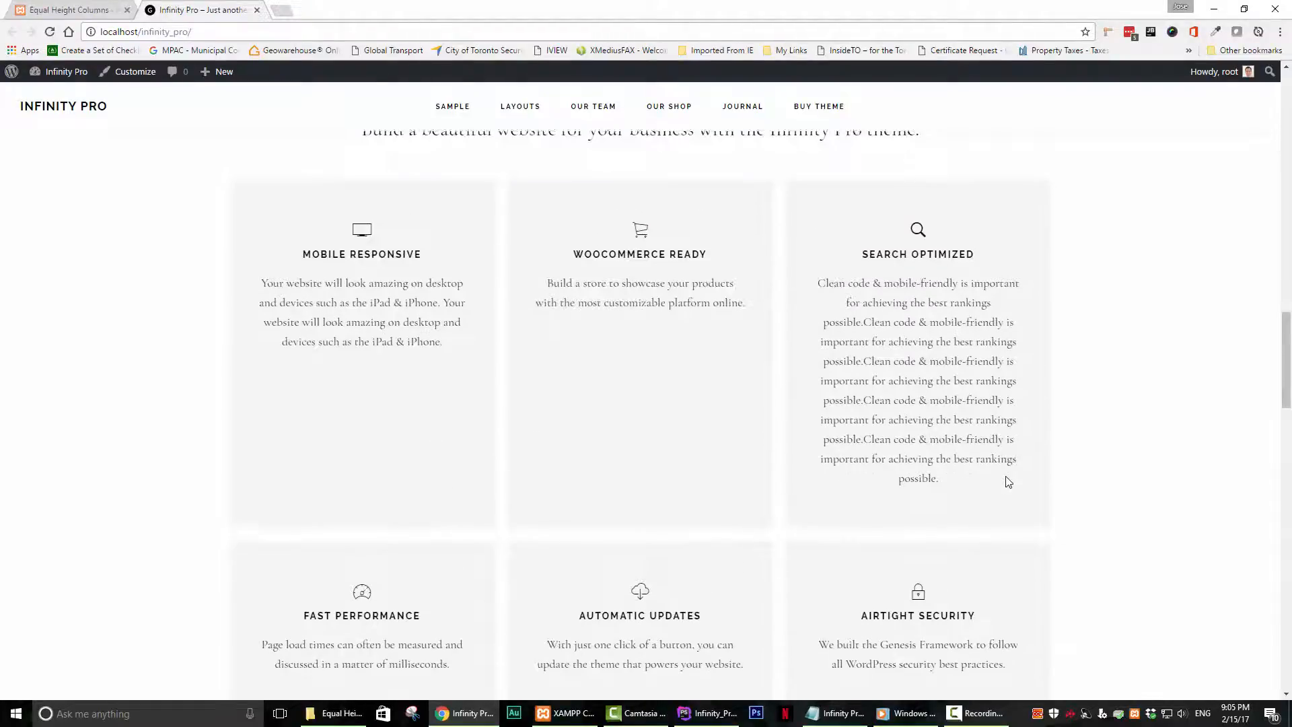
scroll(down, 3)
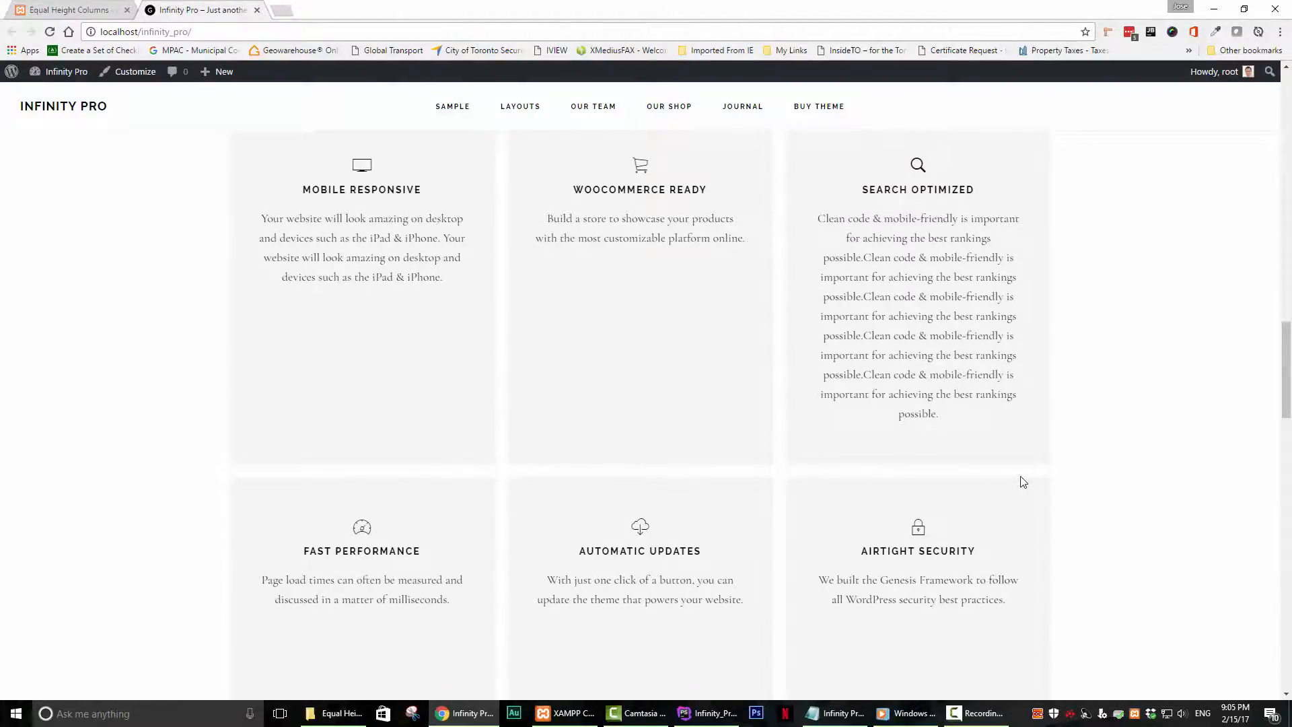